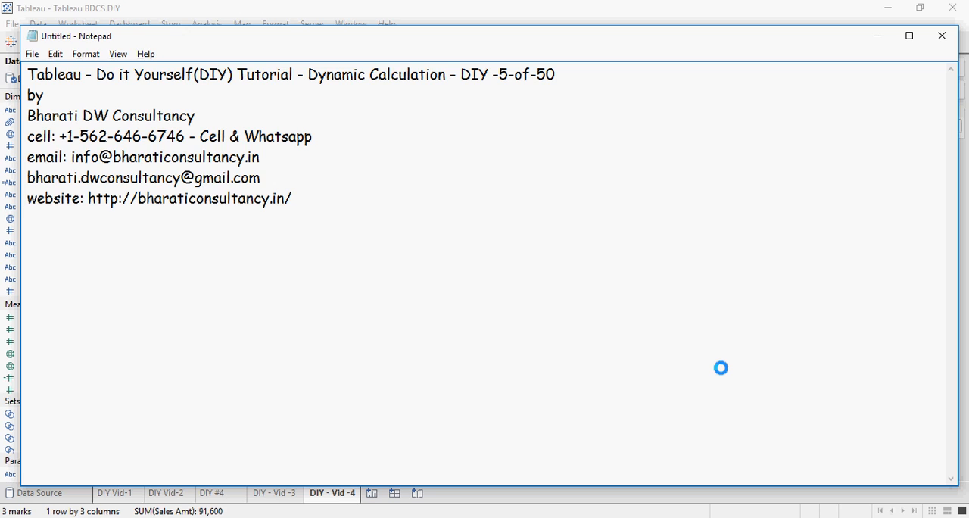
- Paste the DIY-5 title and note using the data connection from Video-1 of the DIY series
{"action": "key", "text": "Enter"}
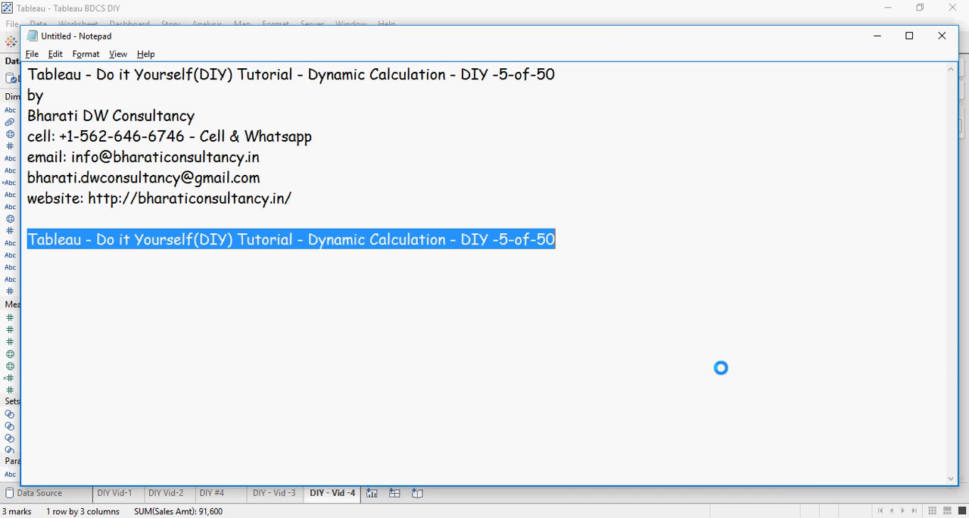
{"action": "left_click", "coordinate": [555, 239]}
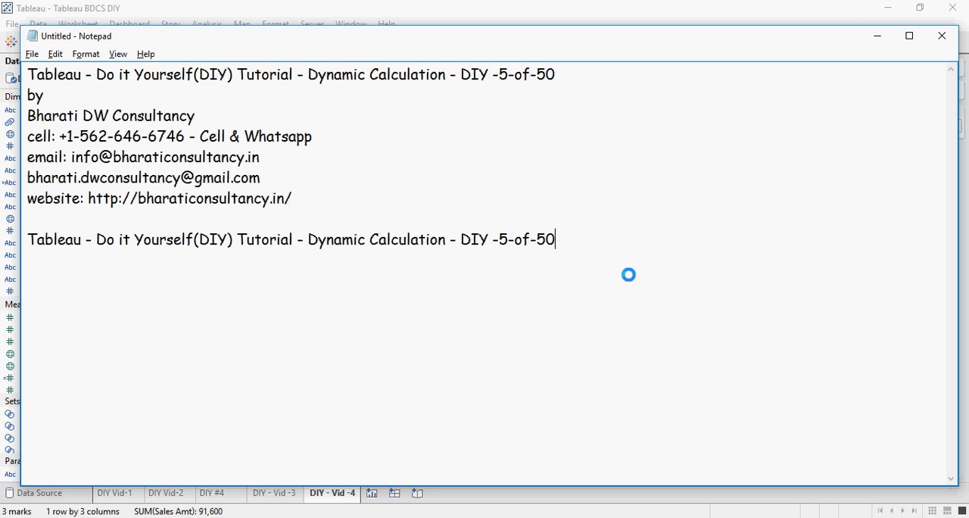
{"action": "key", "text": "enter"}
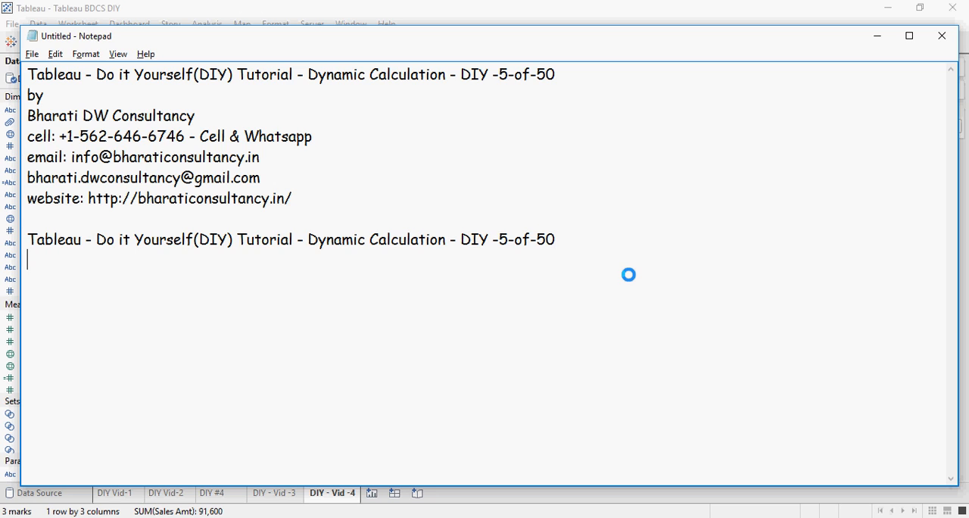
{"action": "type", "text": "Use the data connection from the Video-1 of the Tableau DIY series"}
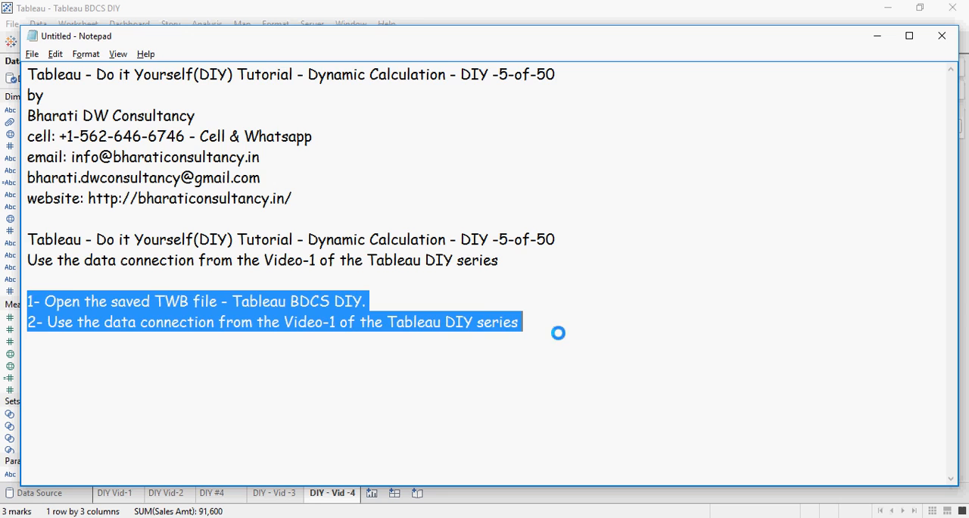
- Add step 3 telling to go to a new sheet named DIY - Vid - 5
{"action": "left_click", "coordinate": [498, 356]}
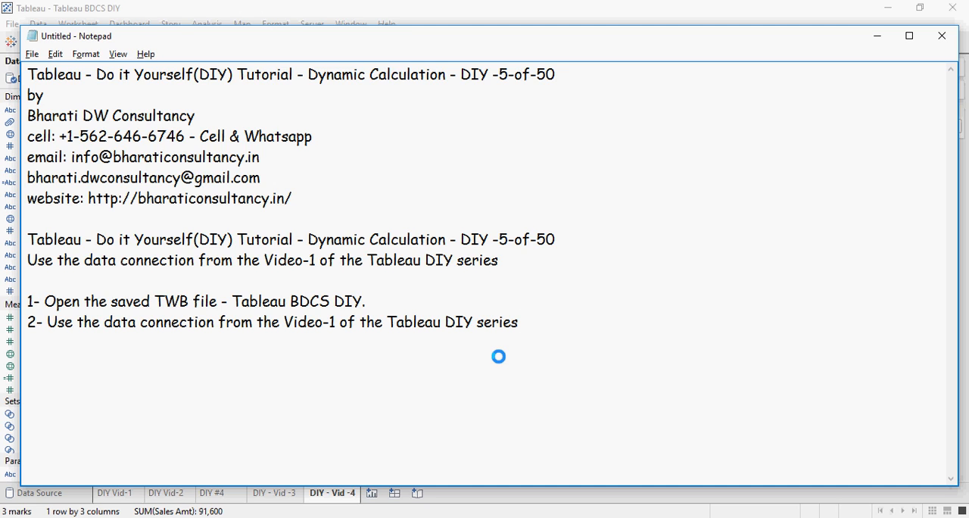
{"action": "type", "text": "3- Goto a new Sheet- DIY - Vid - 5"}
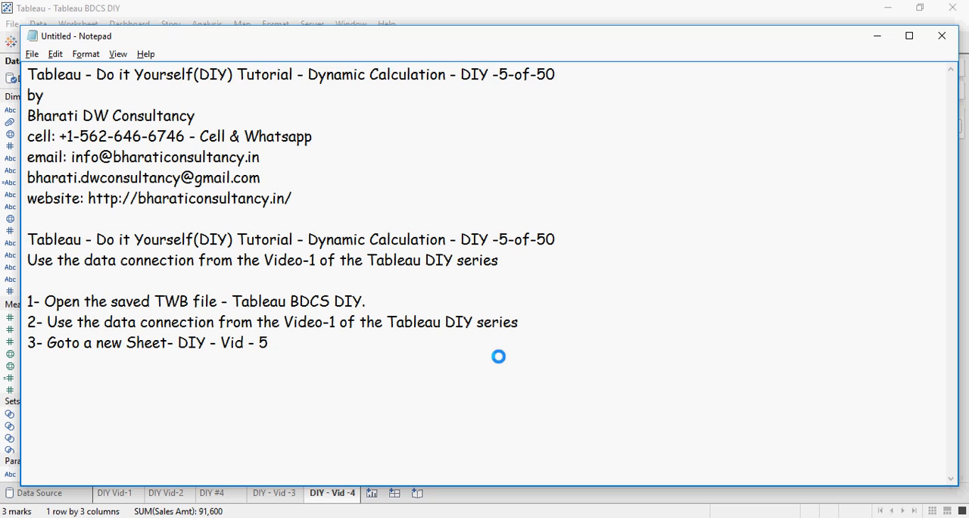
{"action": "mouse_move", "coordinate": [511, 341]}
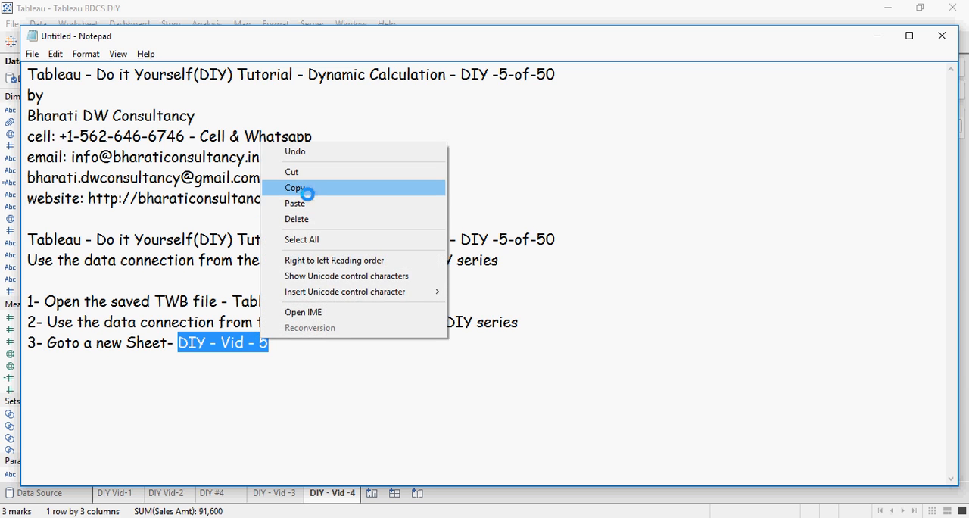
- Add a new worksheet and name it DIY - Vid - 5 by pasting the copied name
{"action": "left_click", "coordinate": [294, 187]}
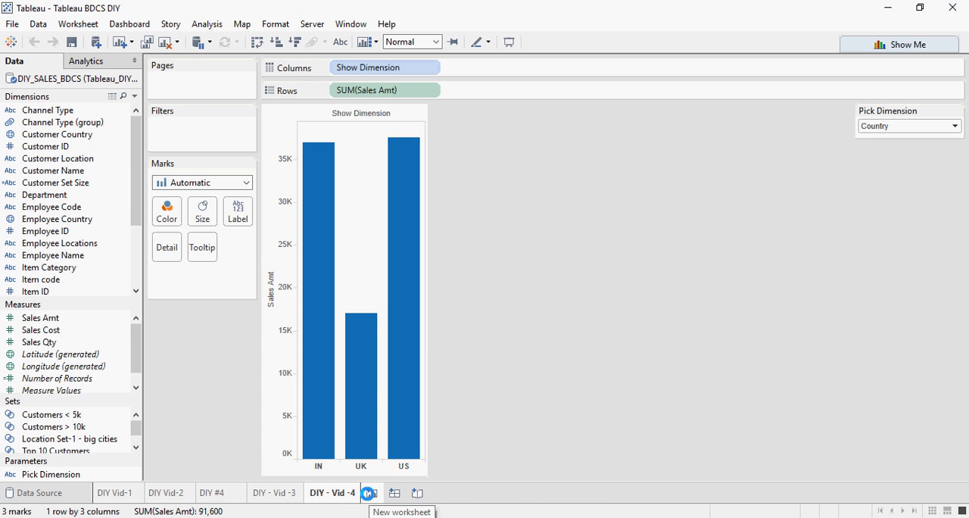
{"action": "left_click", "coordinate": [370, 493]}
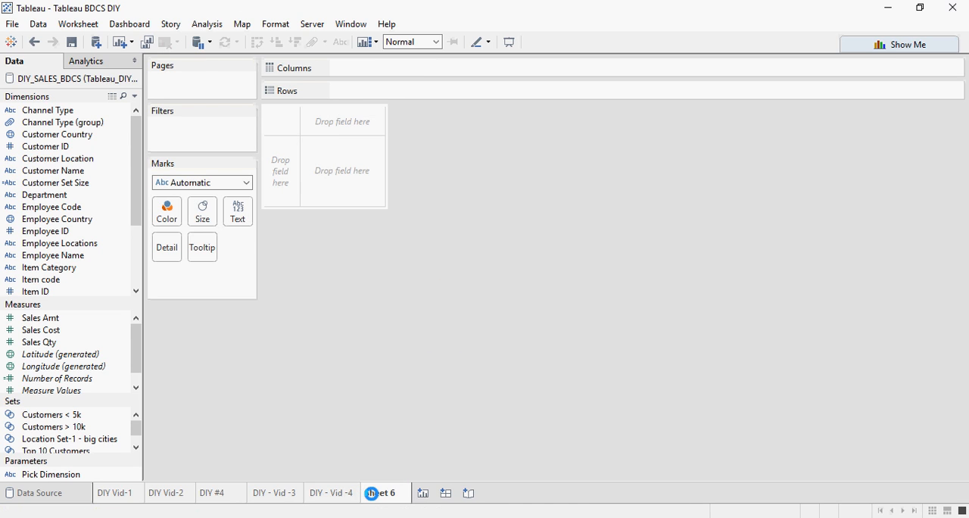
{"action": "right_click", "coordinate": [378, 493]}
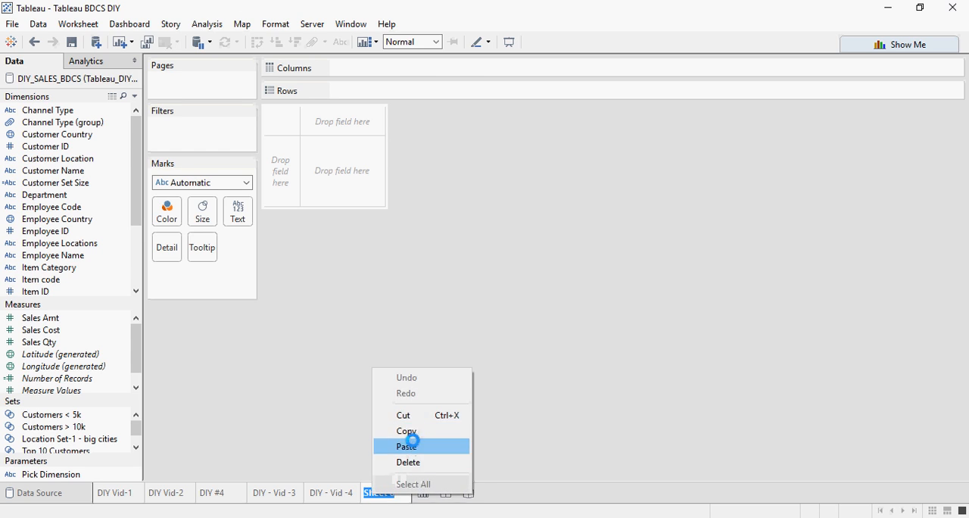
{"action": "left_click", "coordinate": [406, 445]}
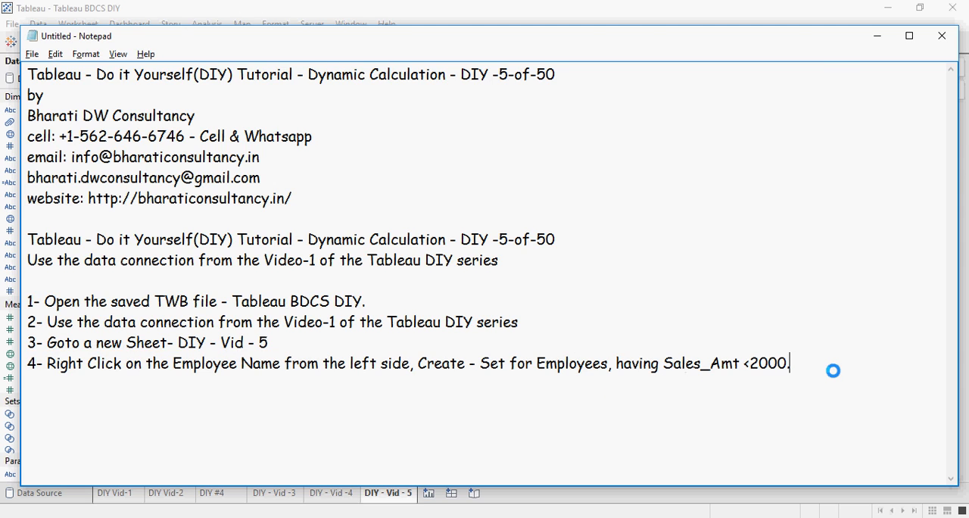
- Add a note under step 4 to use the Condition tab to calculate the Sales Amt range
{"action": "key", "text": "enter"}
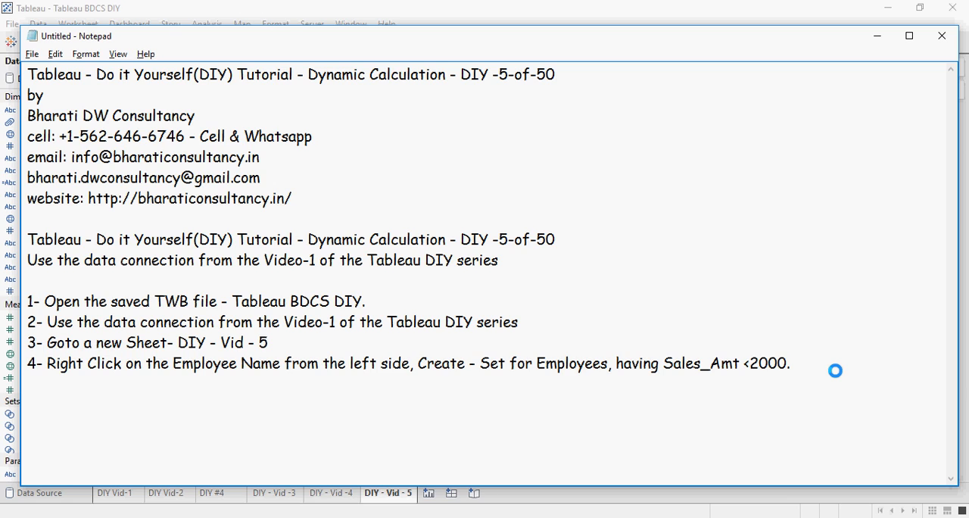
{"action": "type", "text": "Please use the the Condition tab to calculate the range for Sales Amt."}
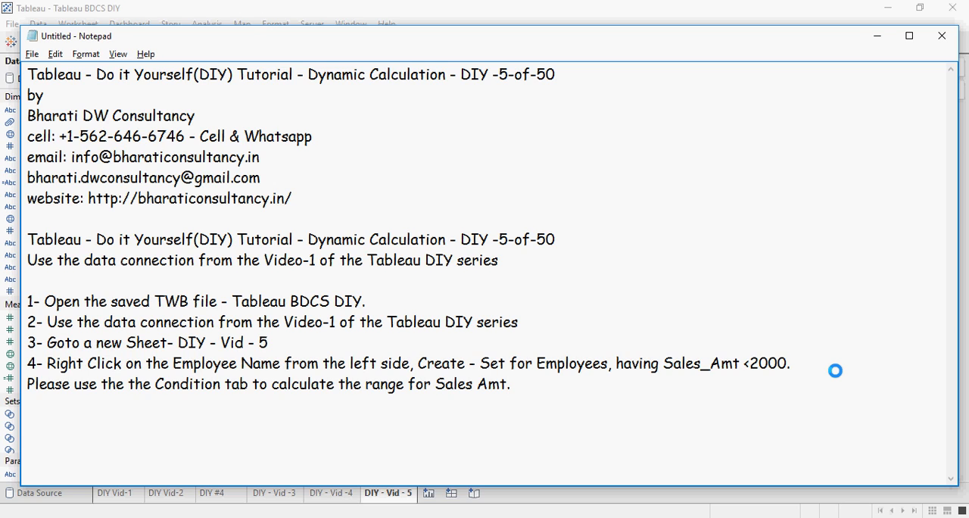
{"action": "mouse_move", "coordinate": [834, 367]}
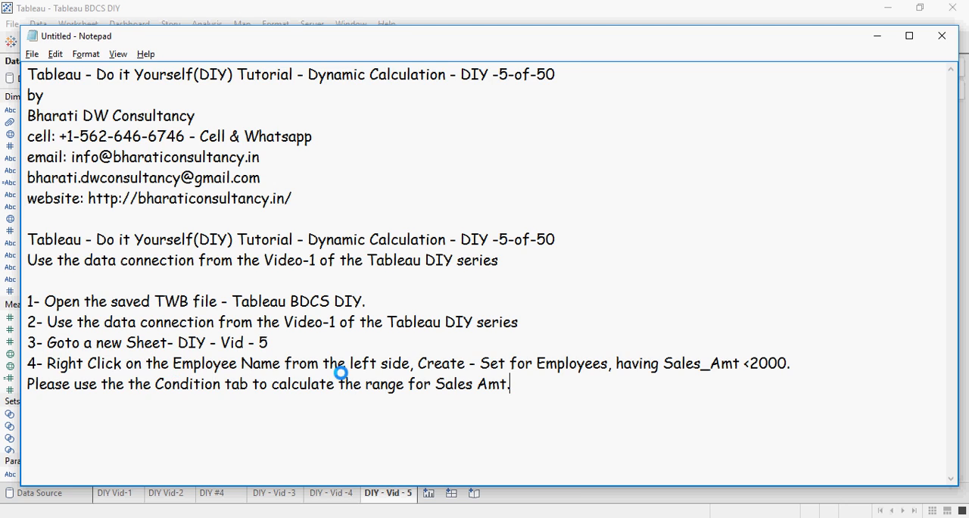
{"action": "mouse_move", "coordinate": [545, 360]}
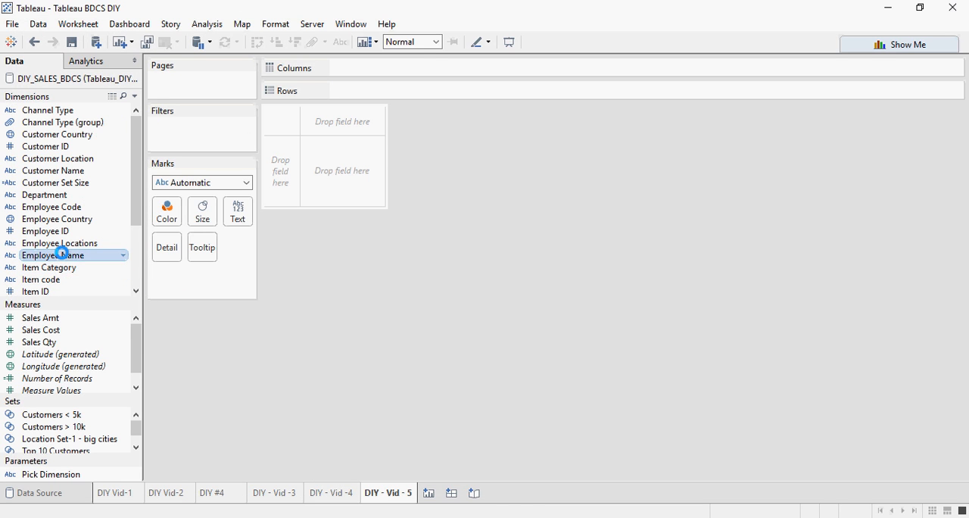
- Start an Employee Name set with condition By field Sales Amt Sum < 2000
{"action": "right_click", "coordinate": [53, 255]}
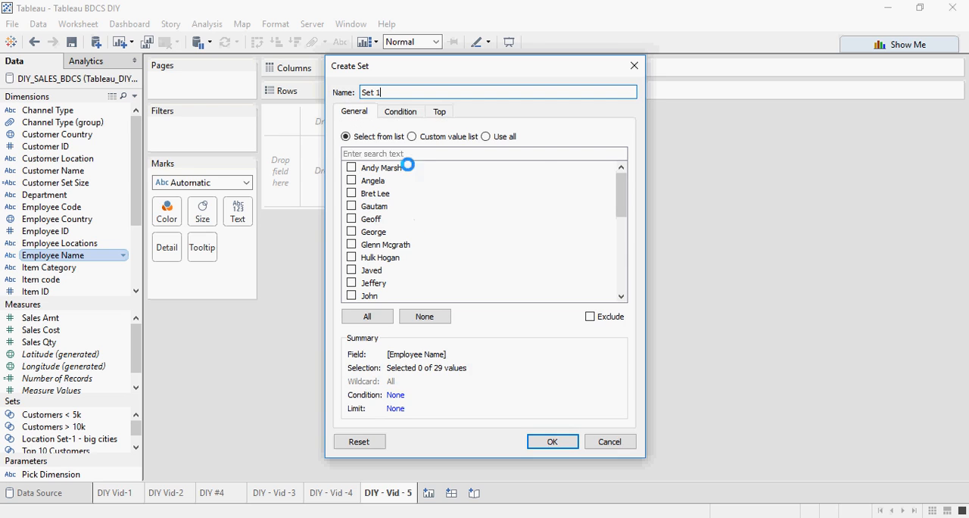
{"action": "left_click", "coordinate": [400, 112]}
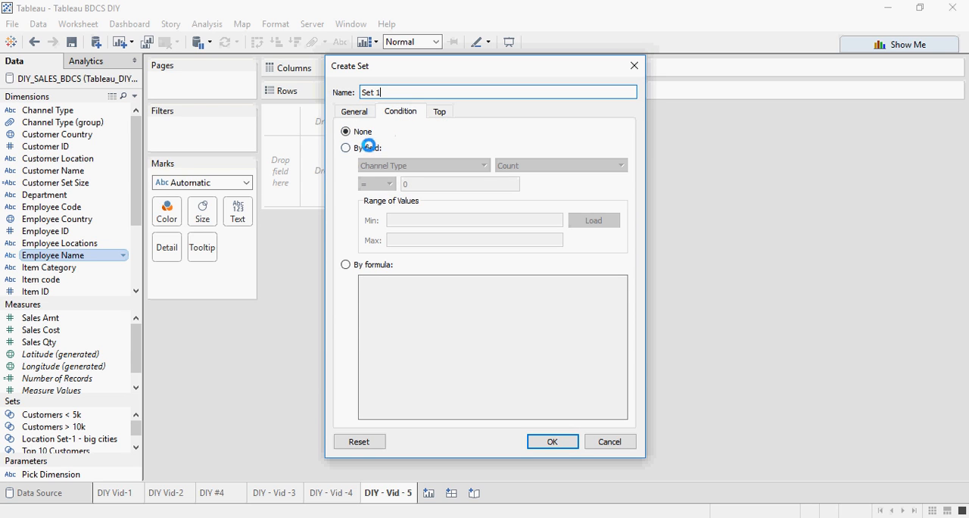
{"action": "left_click", "coordinate": [346, 148]}
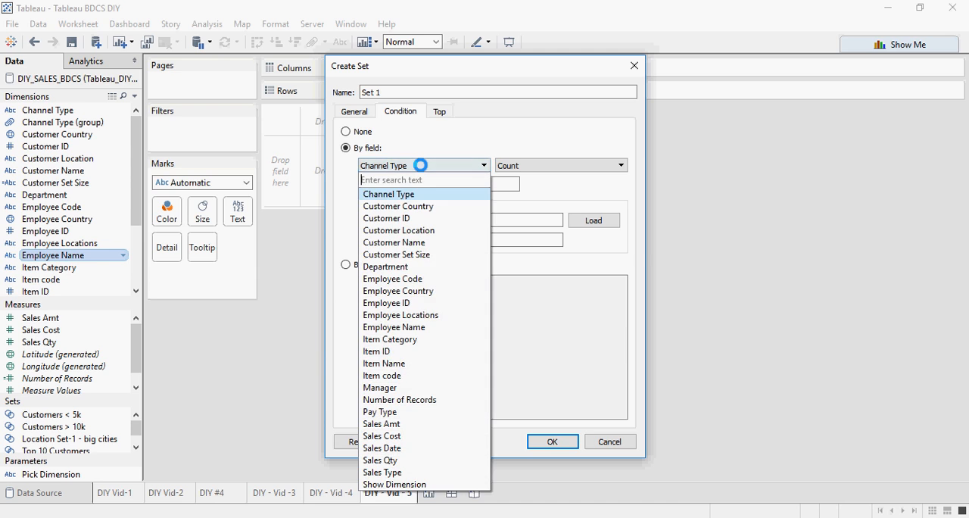
{"action": "left_click", "coordinate": [381, 423]}
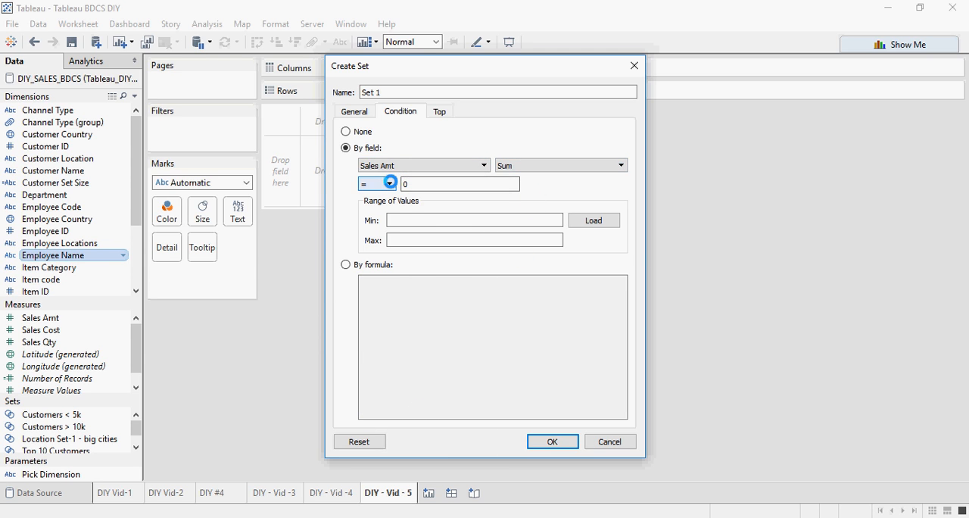
{"action": "left_click", "coordinate": [376, 183]}
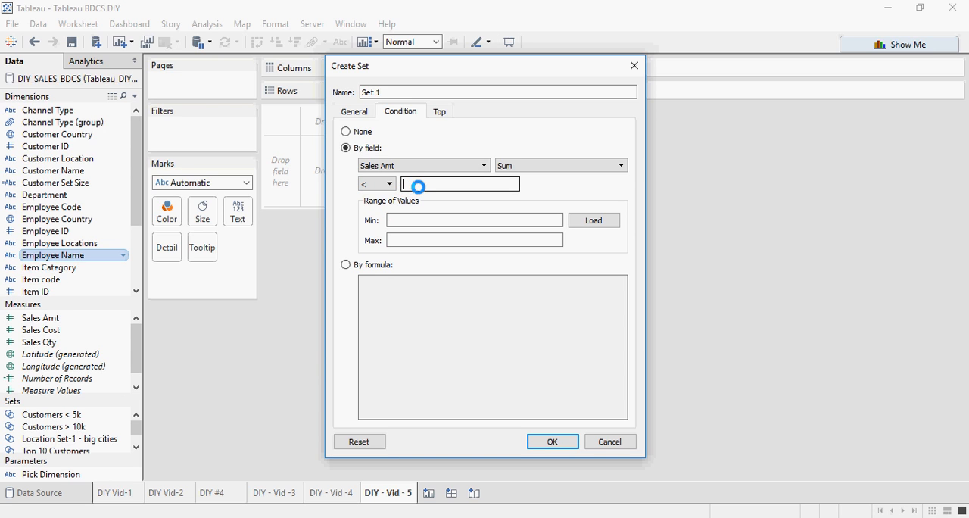
{"action": "type", "text": "2000"}
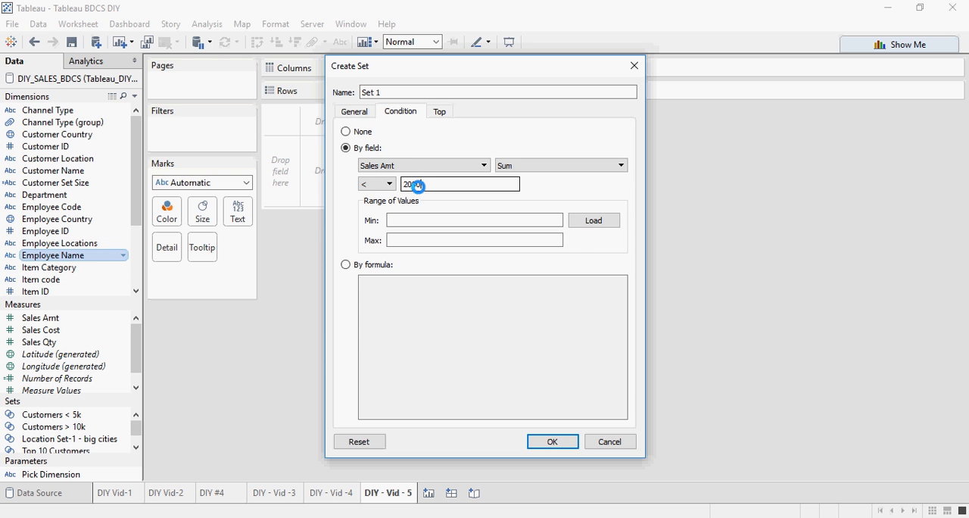
{"action": "type", "text": "2000"}
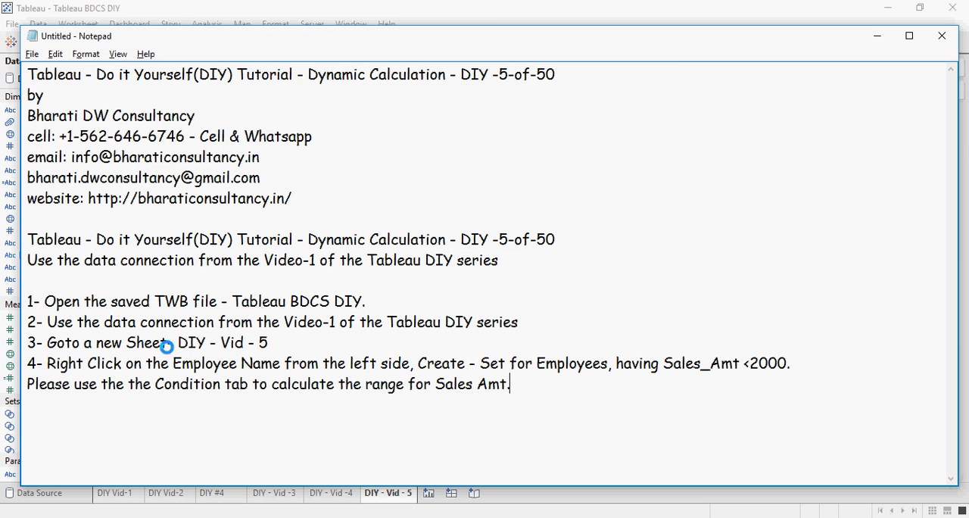
{"action": "mouse_move", "coordinate": [722, 362]}
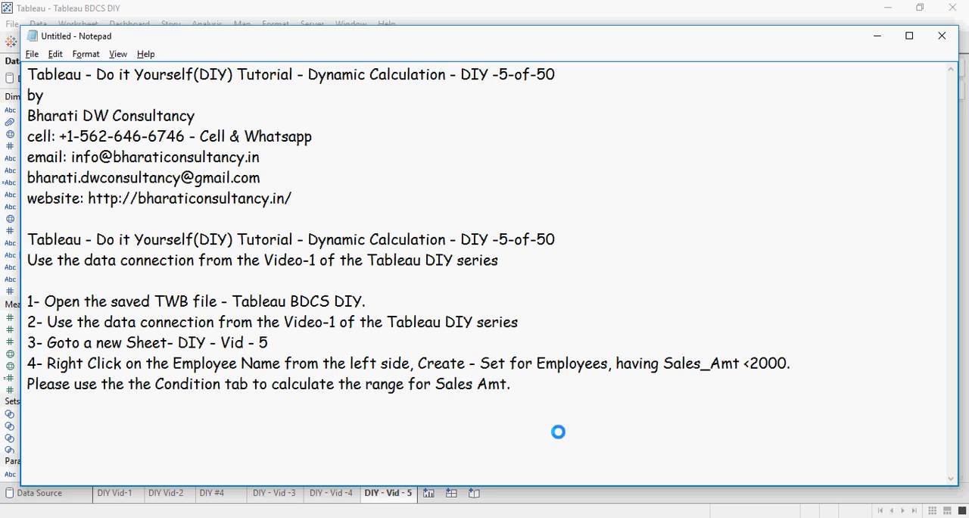
{"action": "mouse_move", "coordinate": [654, 366]}
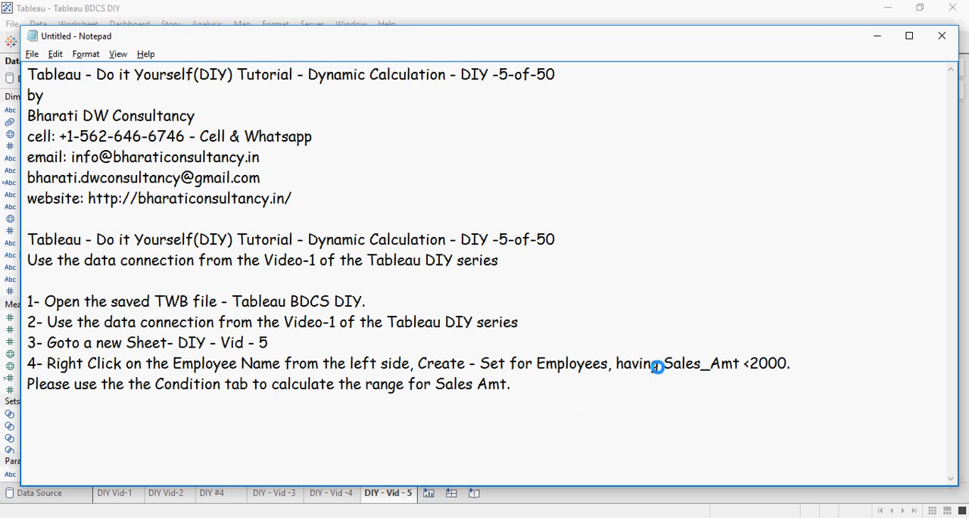
{"action": "double_click", "coordinate": [700, 363]}
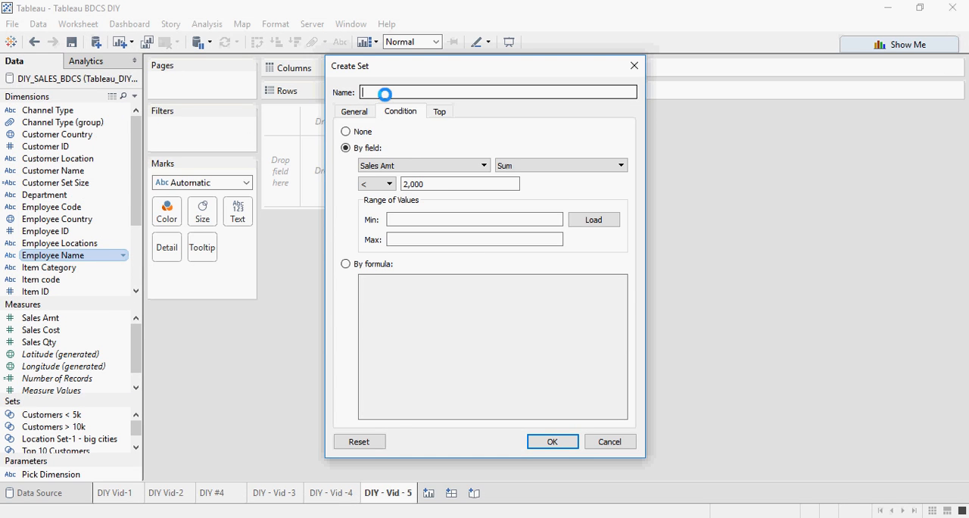
- Name the set SA<2k and create it
{"action": "type", "text": "<2k"}
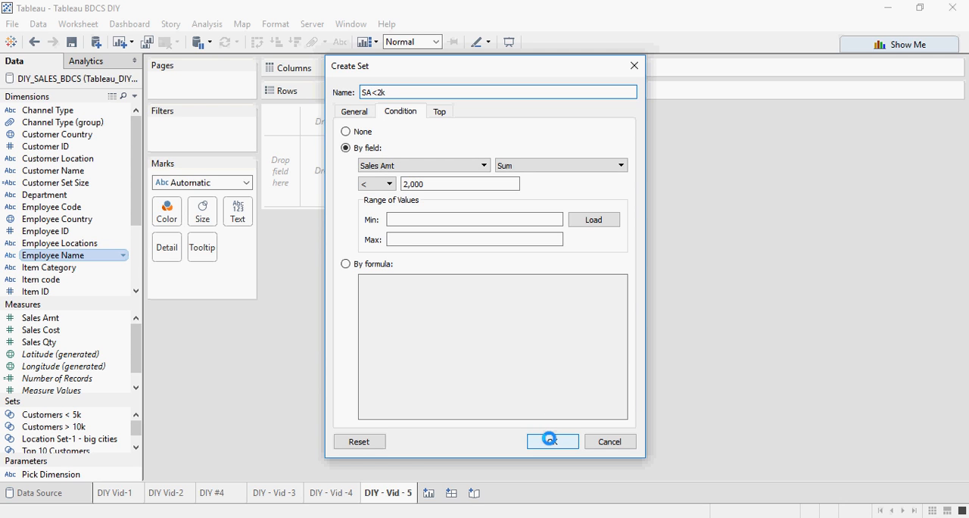
{"action": "left_click", "coordinate": [552, 440]}
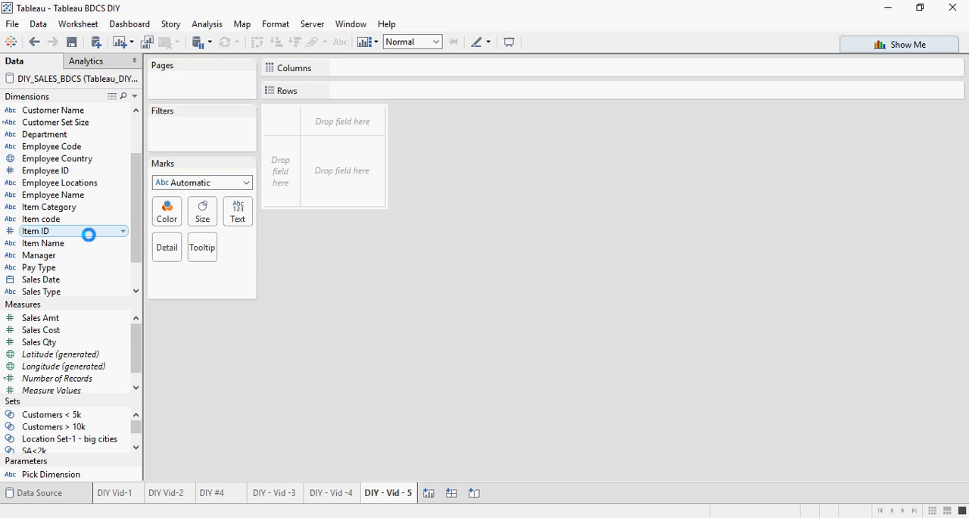
- Start a second Employee Name set with condition By field Sales Amt Sum > 4000
{"action": "right_click", "coordinate": [53, 194]}
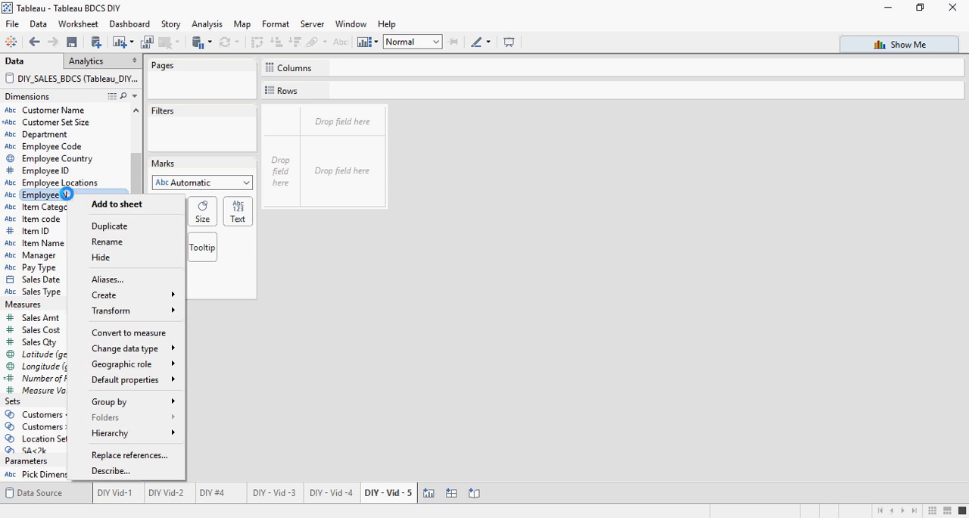
{"action": "mouse_move", "coordinate": [125, 310]}
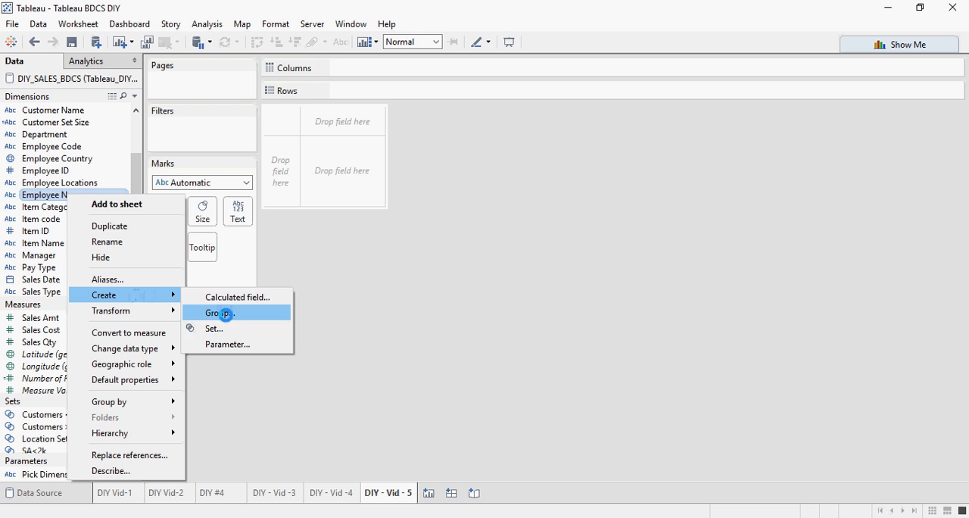
{"action": "left_click", "coordinate": [219, 312]}
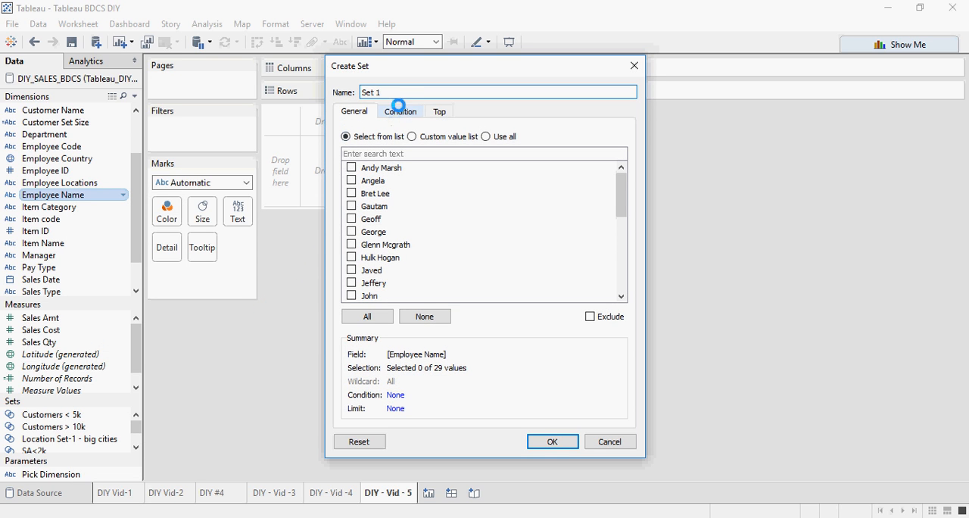
{"action": "left_click", "coordinate": [400, 111]}
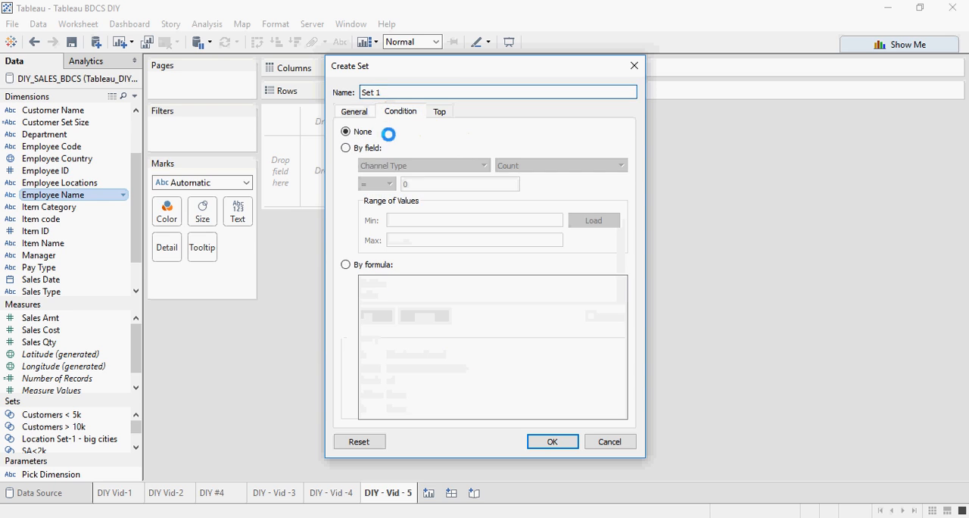
{"action": "left_click", "coordinate": [345, 148]}
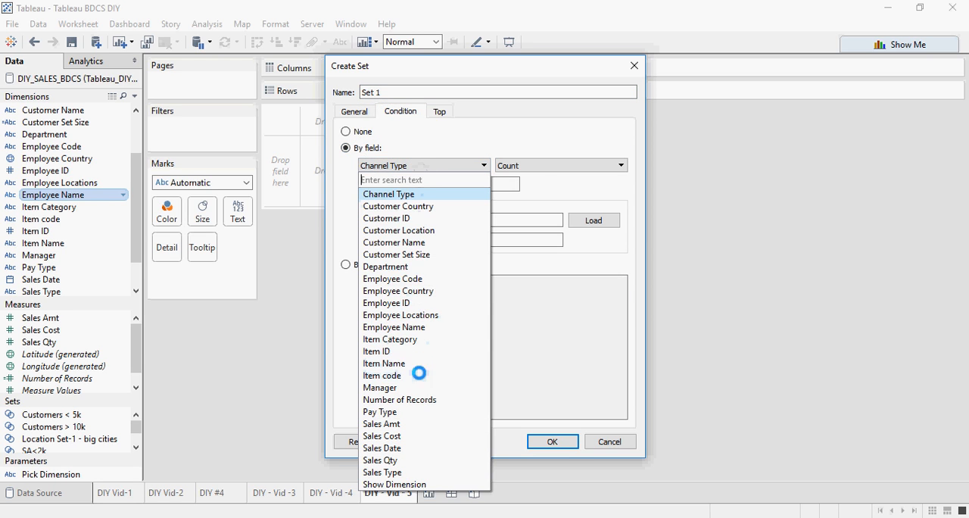
{"action": "left_click", "coordinate": [380, 423]}
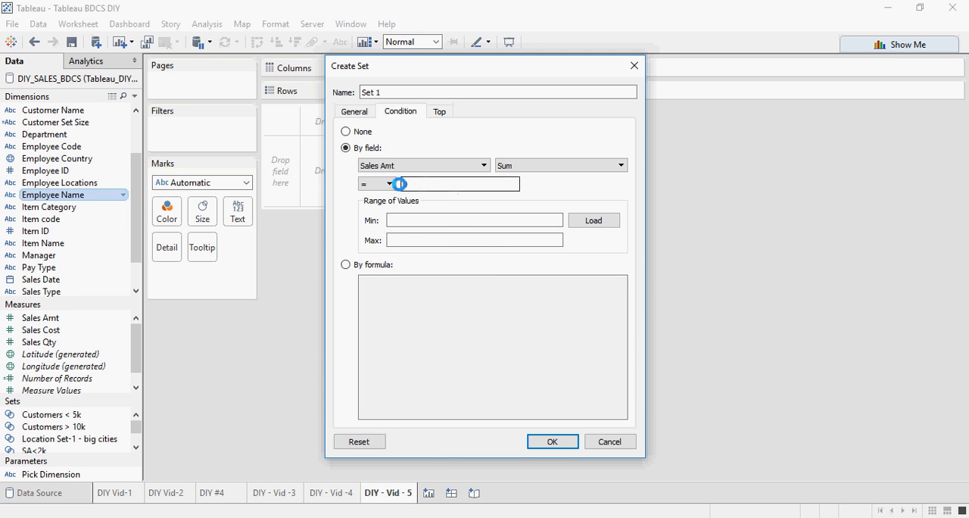
{"action": "left_click", "coordinate": [388, 183]}
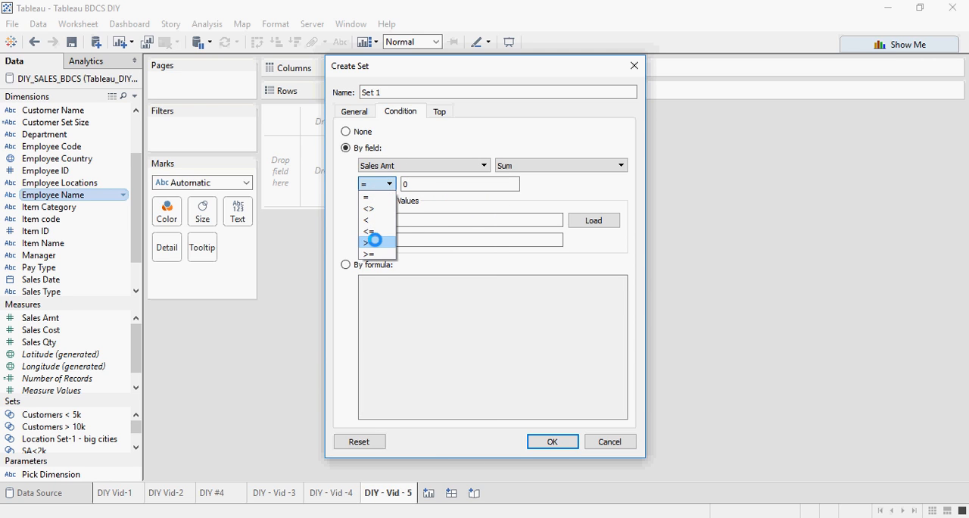
{"action": "left_click", "coordinate": [368, 242]}
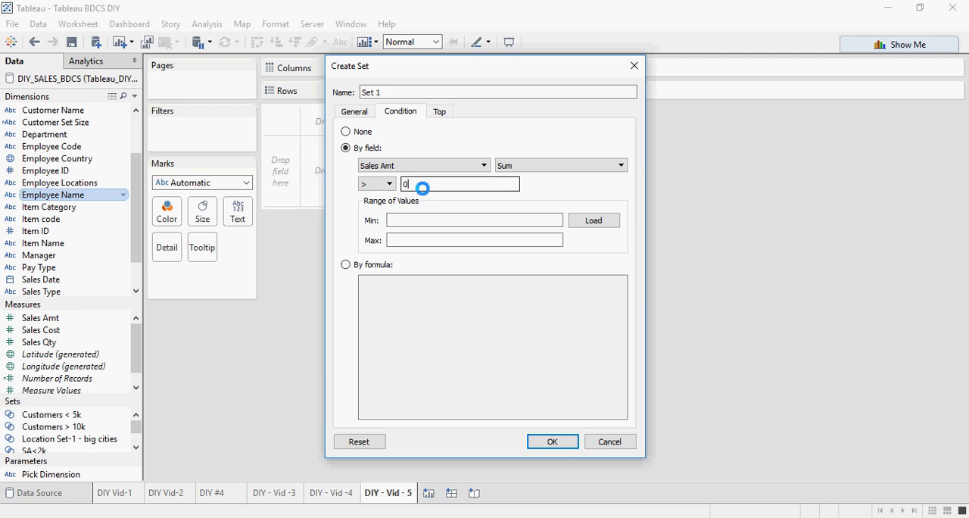
{"action": "type", "text": "4000"}
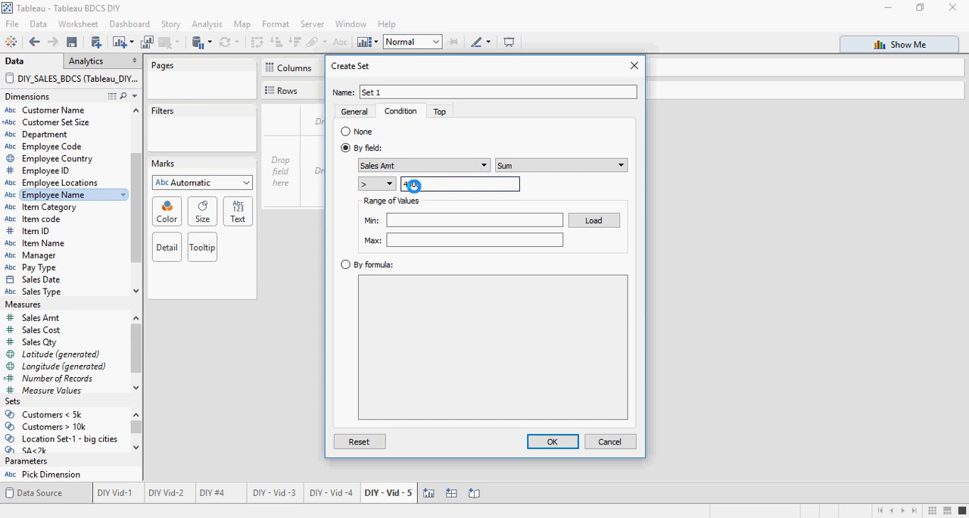
{"action": "type", "text": "4000"}
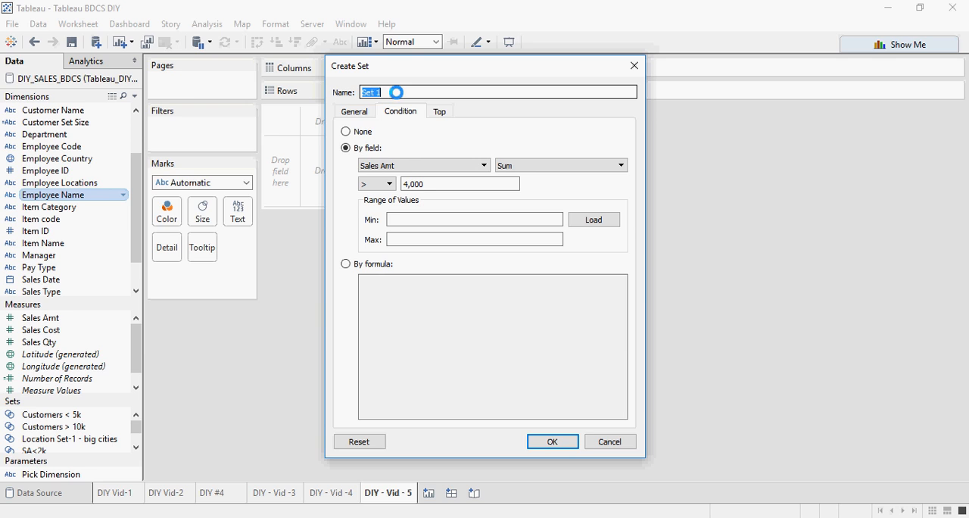
- Name the set SA > 4k and create it
{"action": "type", "text": "SA >"}
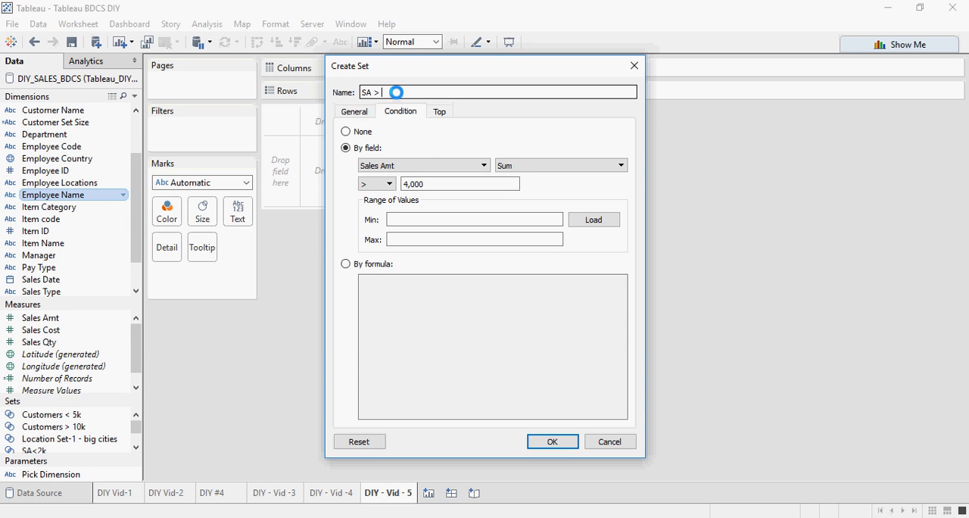
{"action": "type", "text": "4k"}
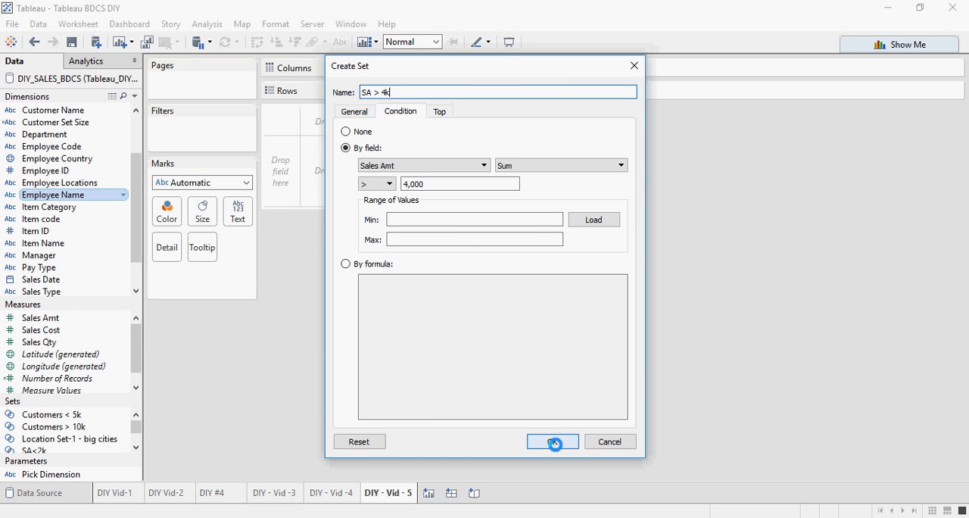
{"action": "left_click", "coordinate": [551, 441]}
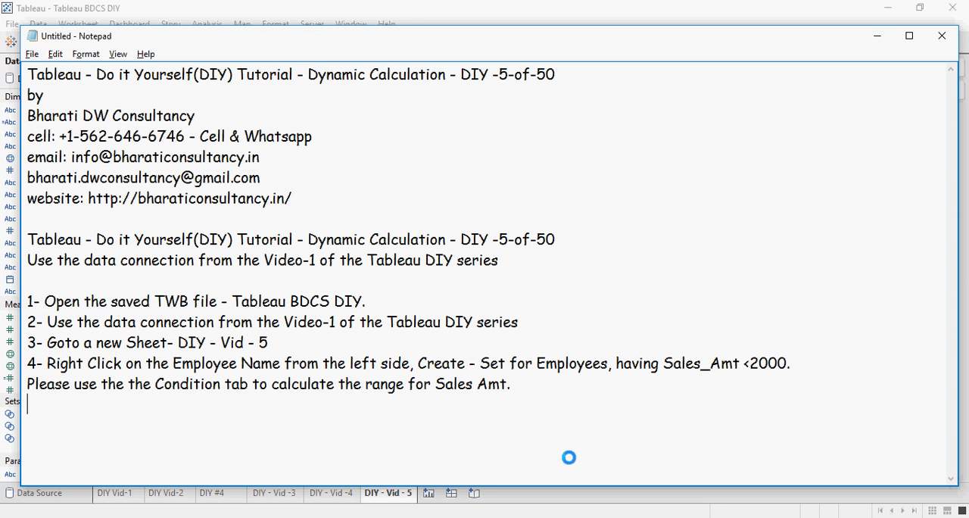
- Write step 5 on a Sales_Amt >4000 set and finish the step 6 band formula ending in 2k to 4k
{"action": "type", "text": "5- Similarly create another set for Employees, having Sales_Amt >4000."}
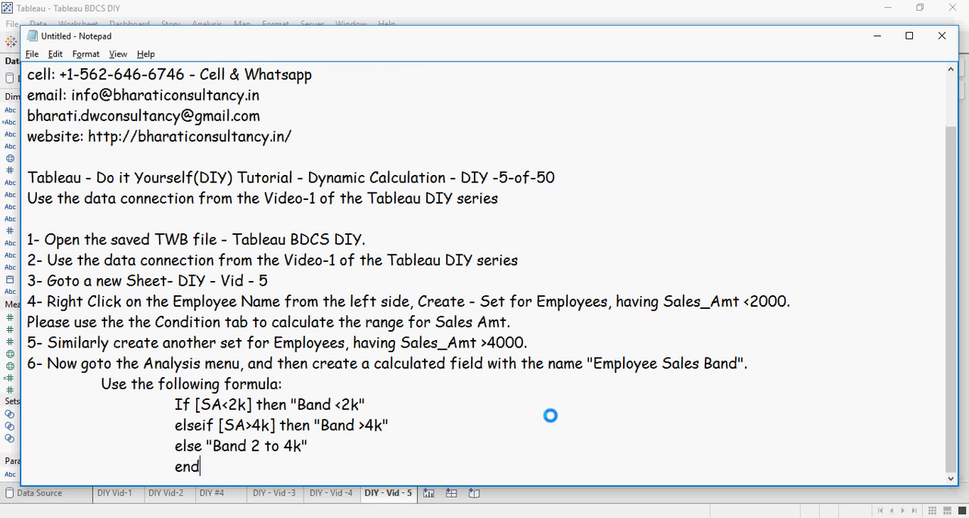
{"action": "scroll", "scroll_direction": "down", "scroll_amount": 3}
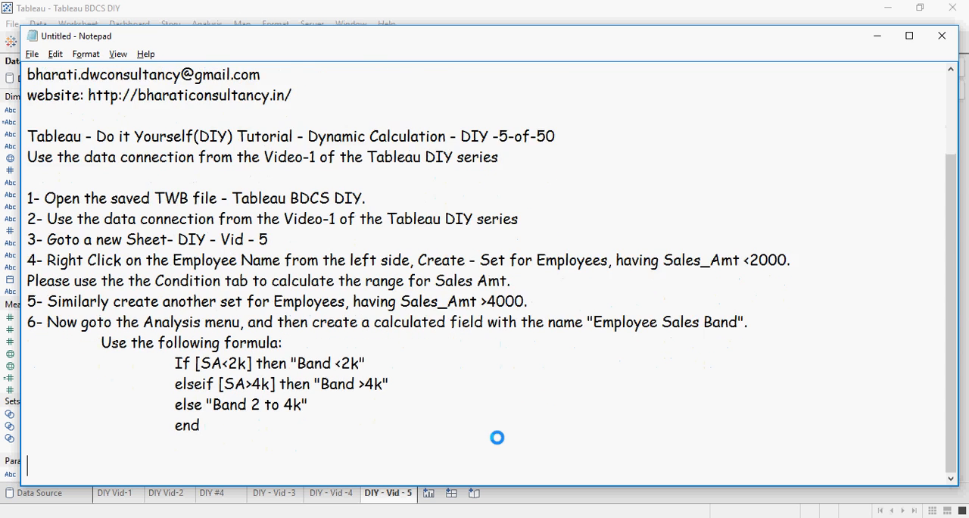
{"action": "scroll", "scroll_direction": "down", "scroll_amount": 3}
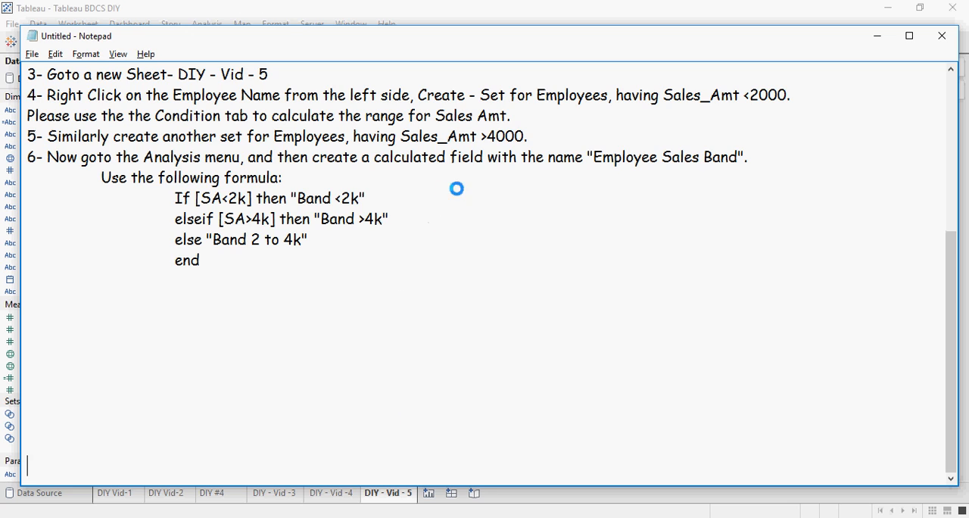
{"action": "mouse_move", "coordinate": [719, 160]}
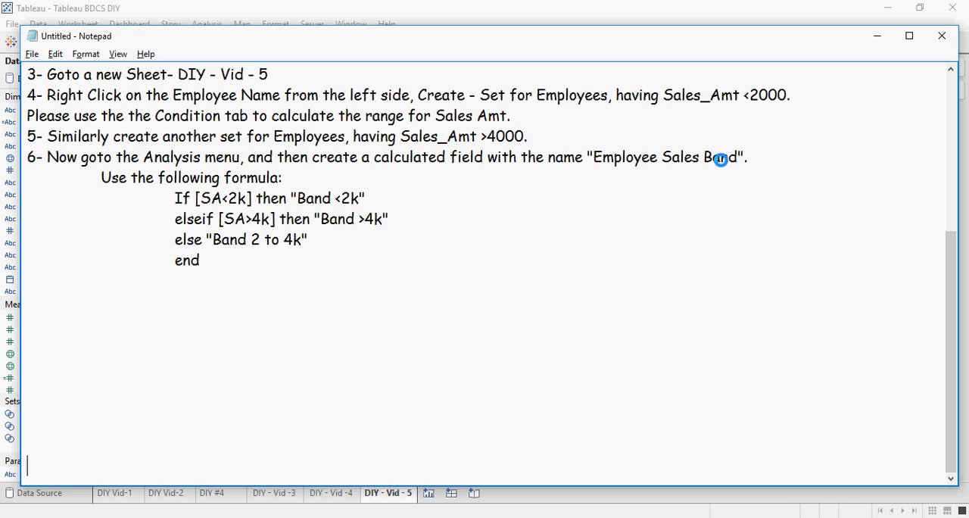
{"action": "mouse_move", "coordinate": [425, 157]}
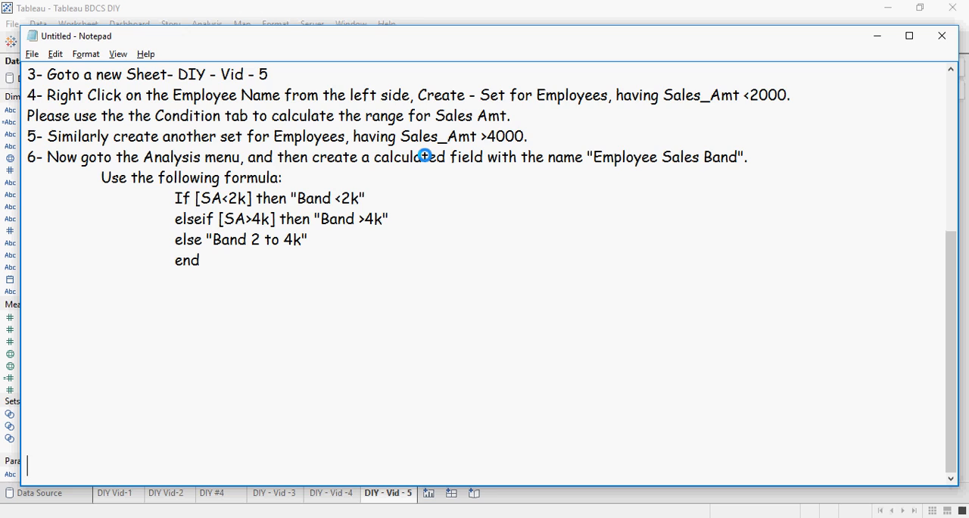
{"action": "mouse_move", "coordinate": [490, 159]}
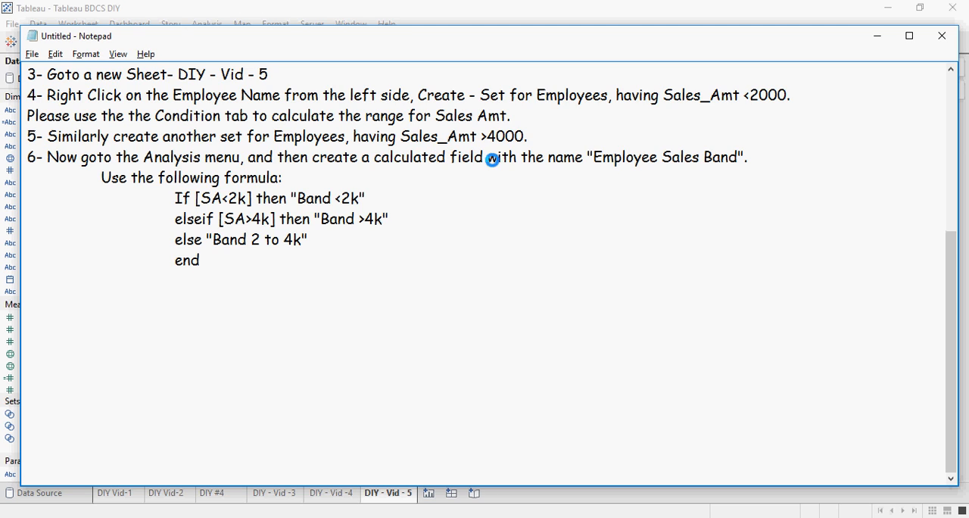
{"action": "mouse_move", "coordinate": [617, 157]}
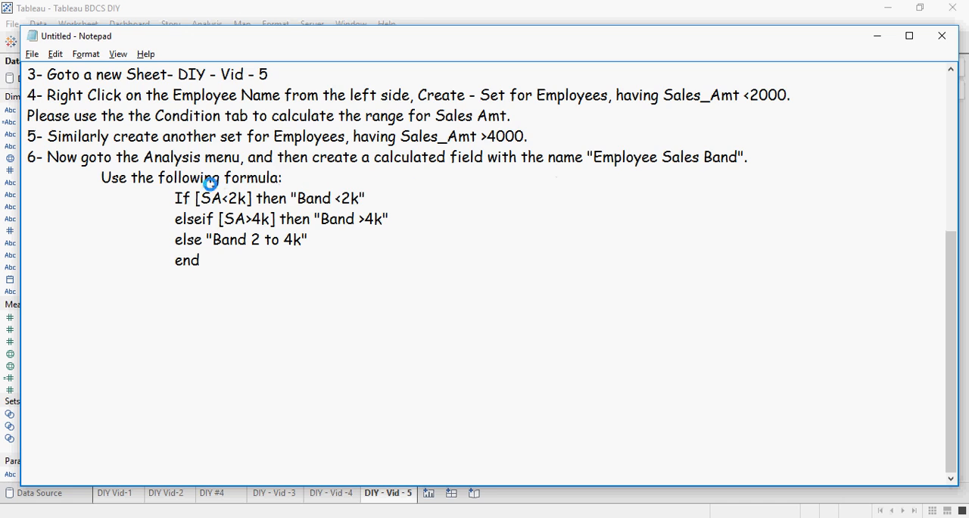
{"action": "mouse_move", "coordinate": [240, 177]}
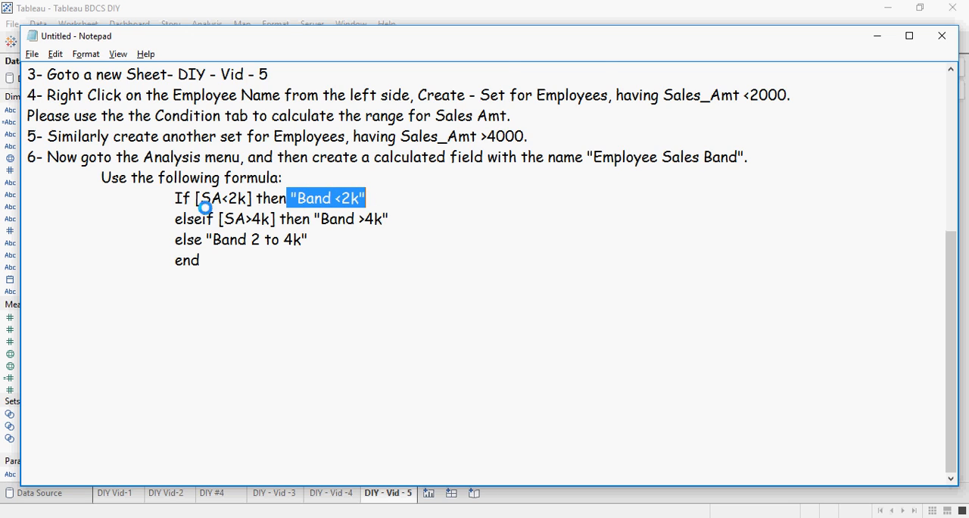
{"action": "mouse_move", "coordinate": [274, 220]}
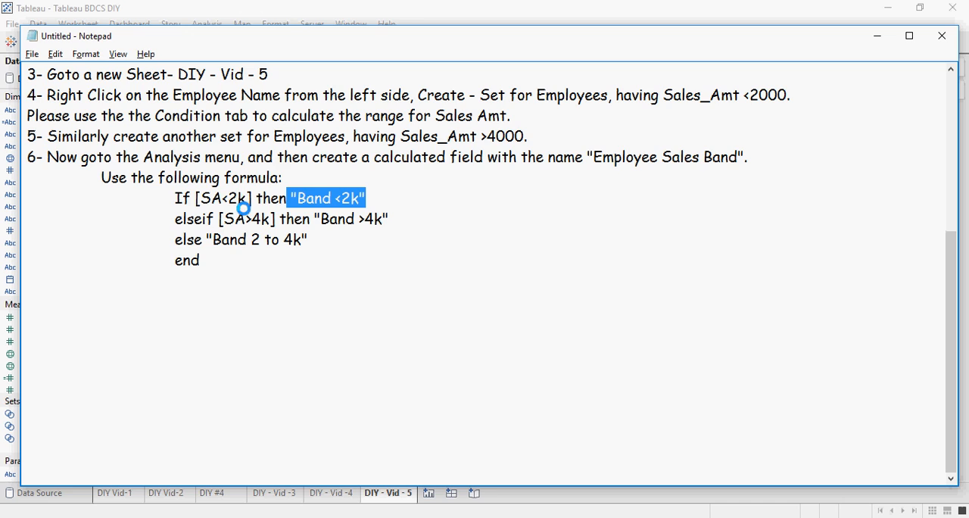
{"action": "mouse_move", "coordinate": [250, 216]}
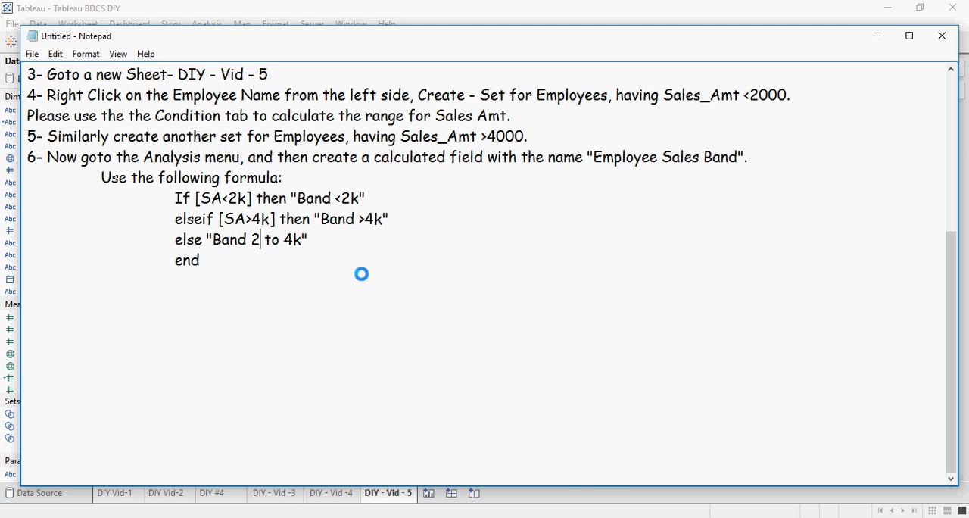
{"action": "type", "text": "k"}
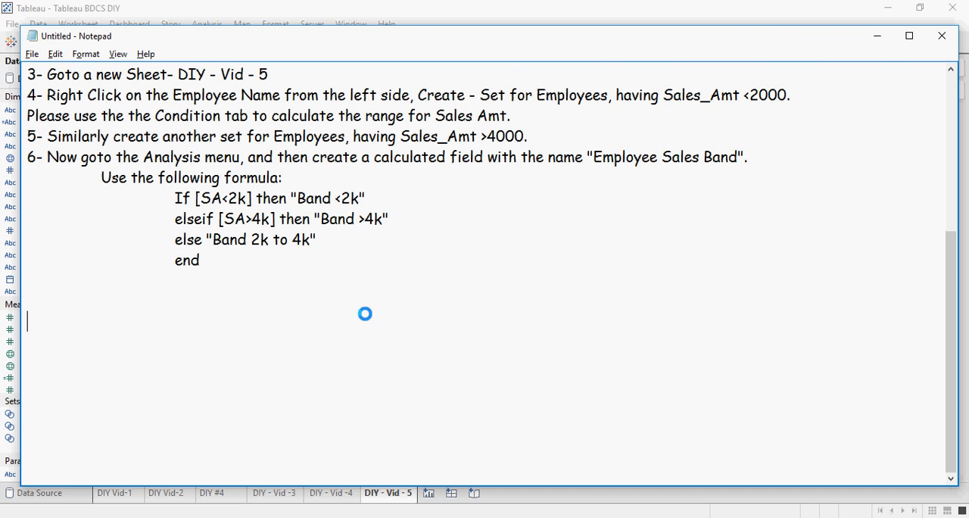
{"action": "left_click", "coordinate": [941, 35]}
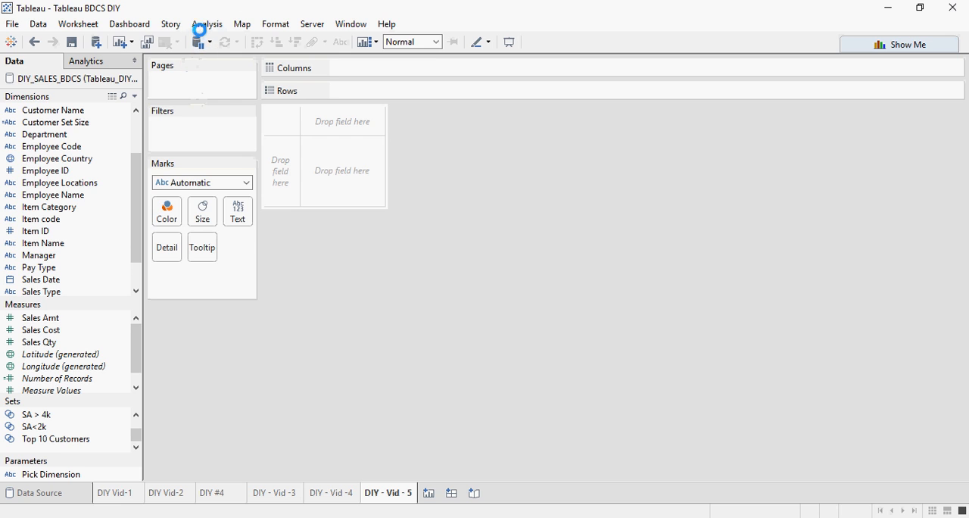
- Start a new calculated field from the Analysis menu
{"action": "left_click", "coordinate": [206, 24]}
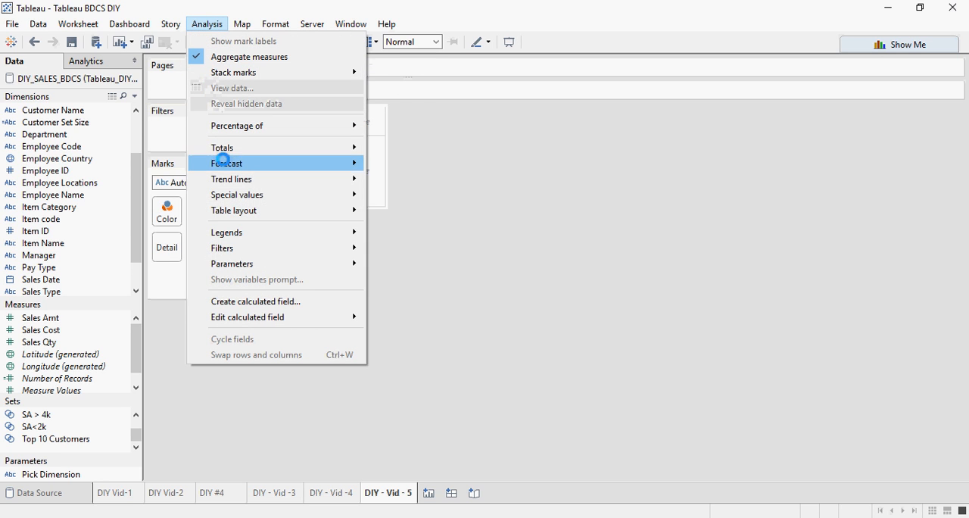
{"action": "mouse_move", "coordinate": [255, 301]}
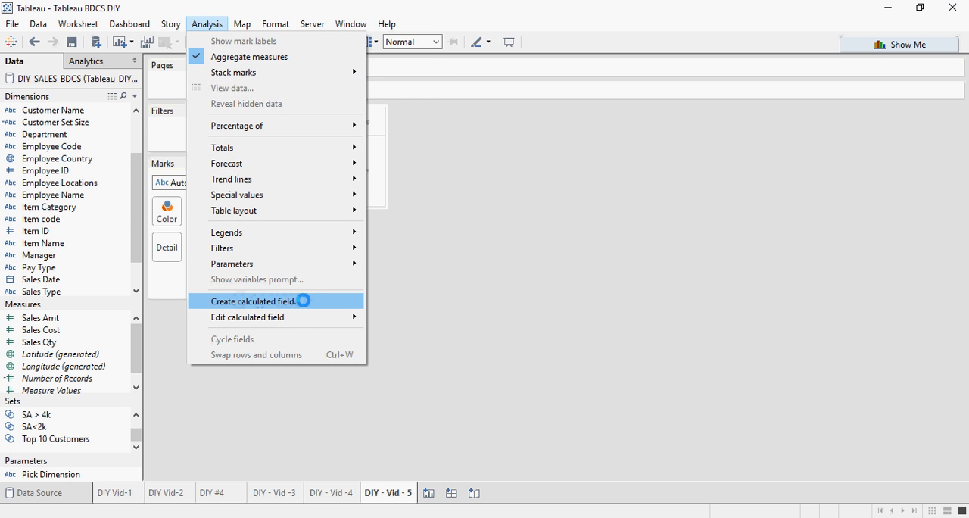
{"action": "left_click", "coordinate": [254, 301]}
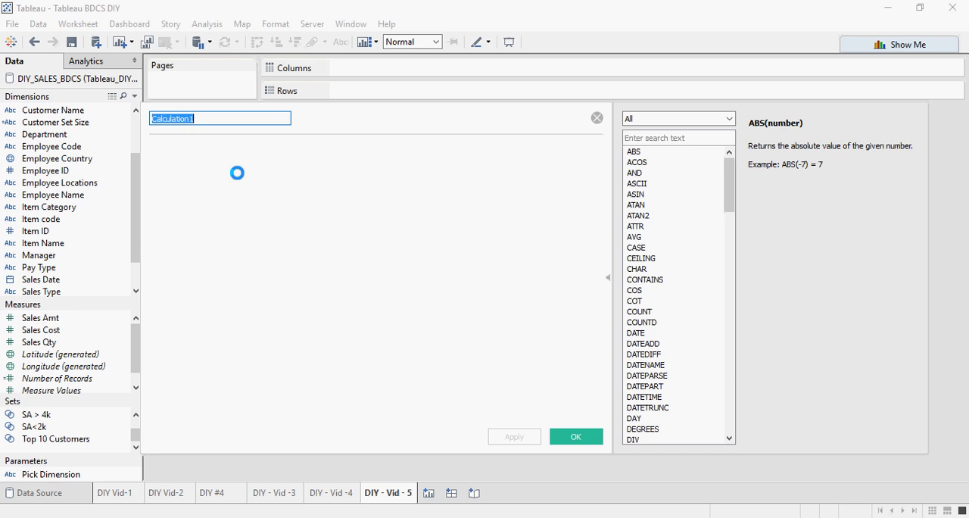
- Name the calculation Employee Sales Band, enter the IF [SA<2k] / ELSEIF [SA > 4k] / ELSE formula and save it
{"action": "type", "text": "Employee Sales B"}
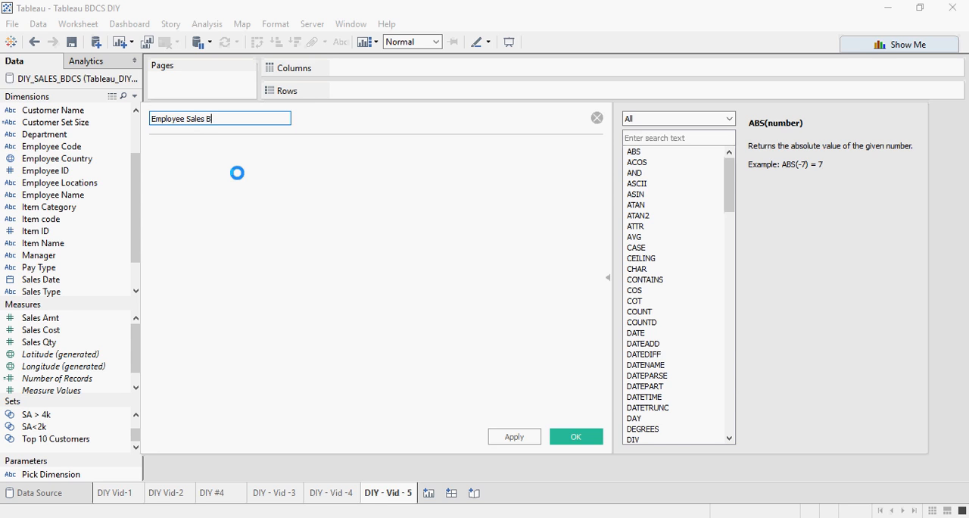
{"action": "type", "text": "and"}
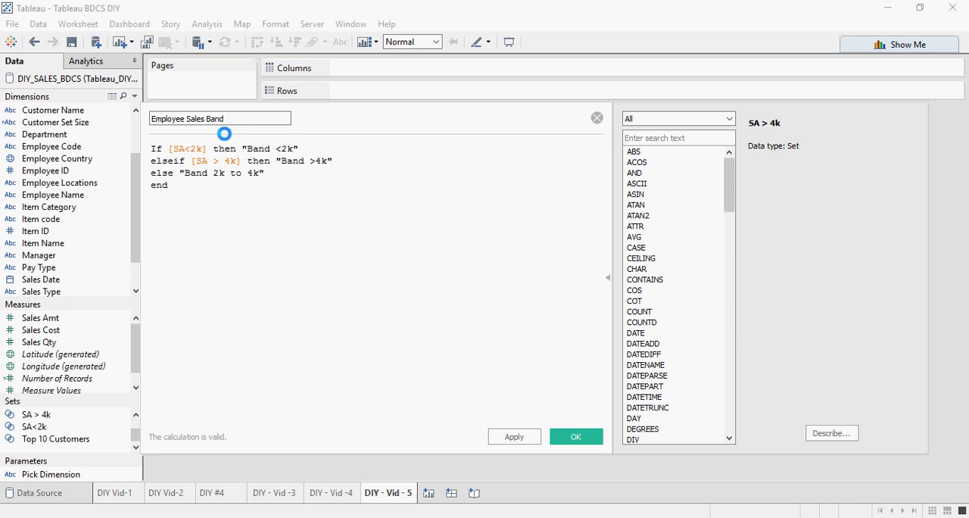
{"action": "left_click", "coordinate": [575, 436]}
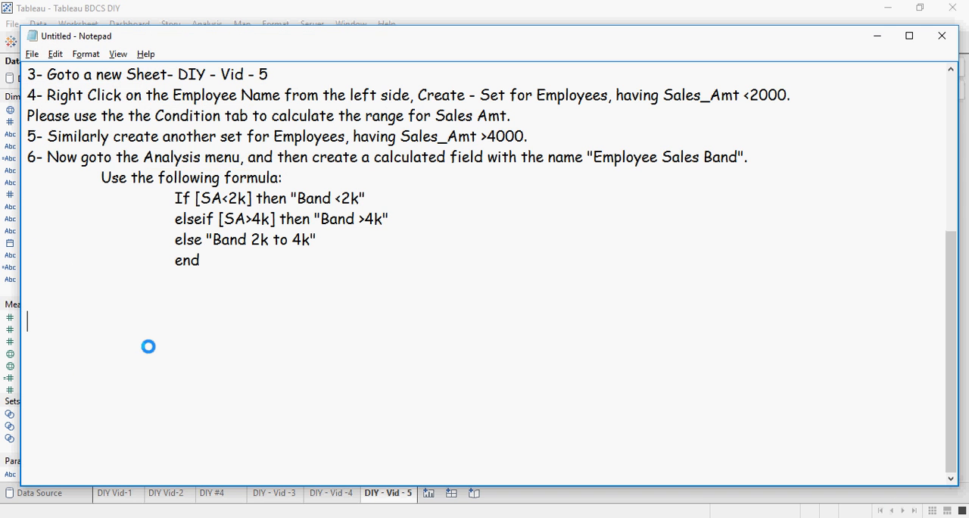
- Write step 7 (Employee Location to rows shelf) and step 8 (Sales Amount to column shelf)
{"action": "type", "text": "7- Add the Employee Location from the dimensions to the rows shelf."}
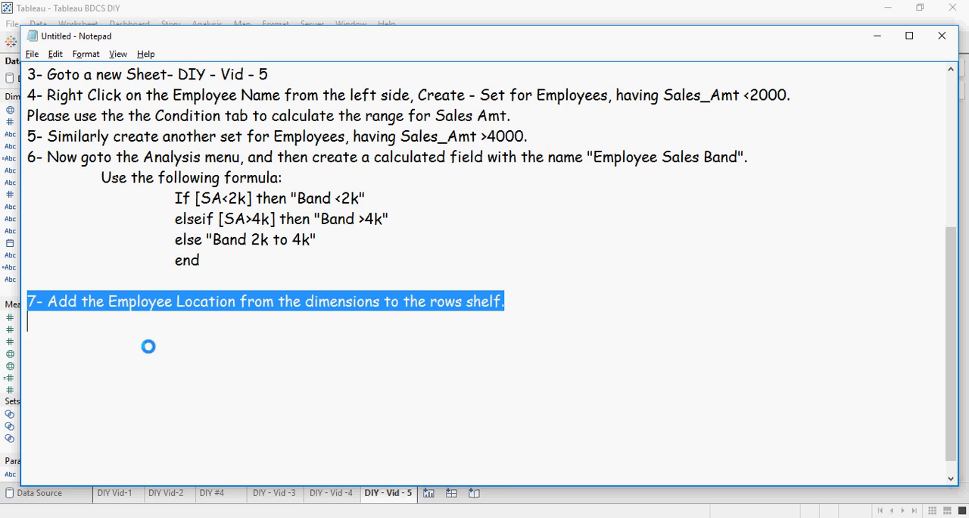
{"action": "left_click", "coordinate": [150, 321]}
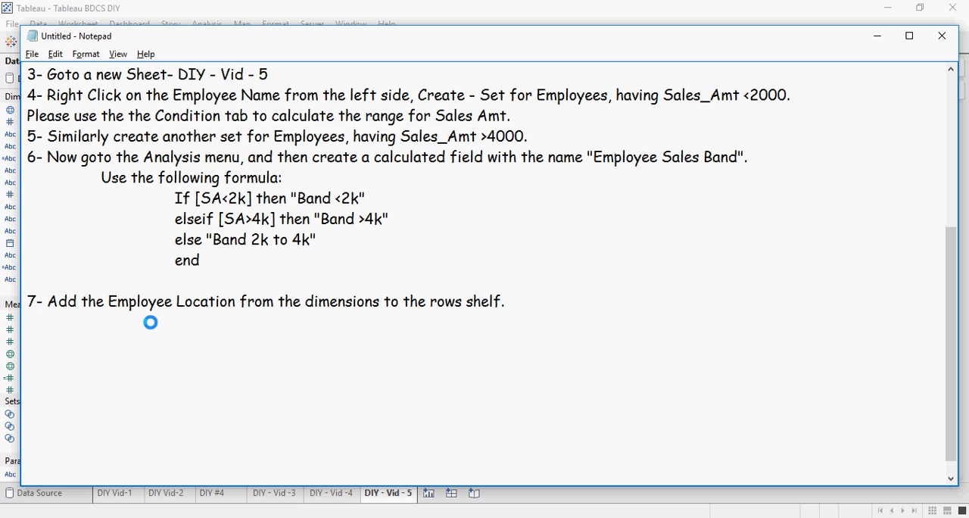
{"action": "type", "text": "8- Add Sales Amount in the column shelf."}
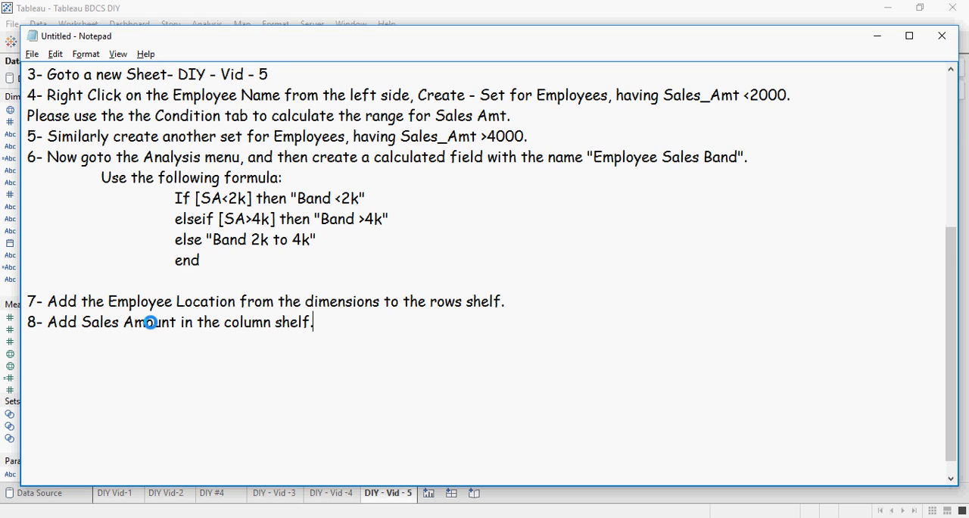
{"action": "mouse_move", "coordinate": [162, 333]}
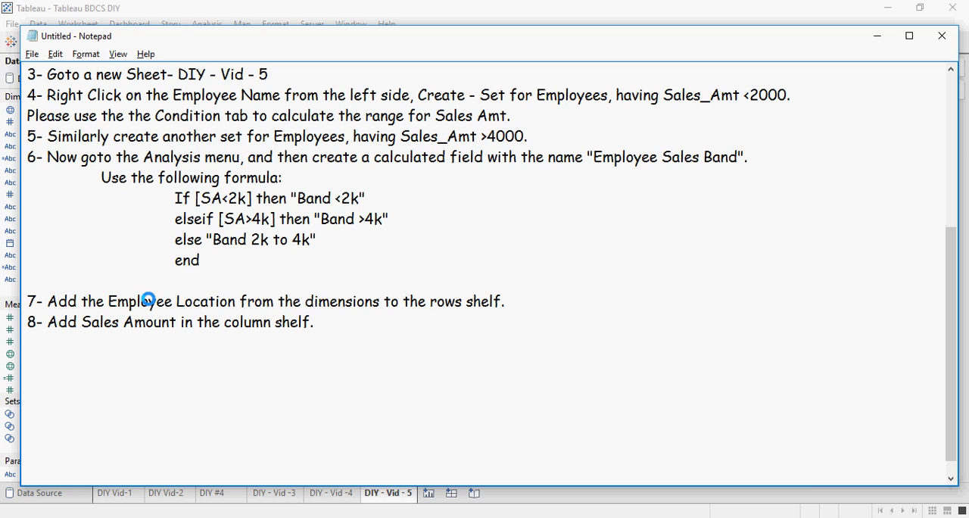
{"action": "mouse_move", "coordinate": [460, 299]}
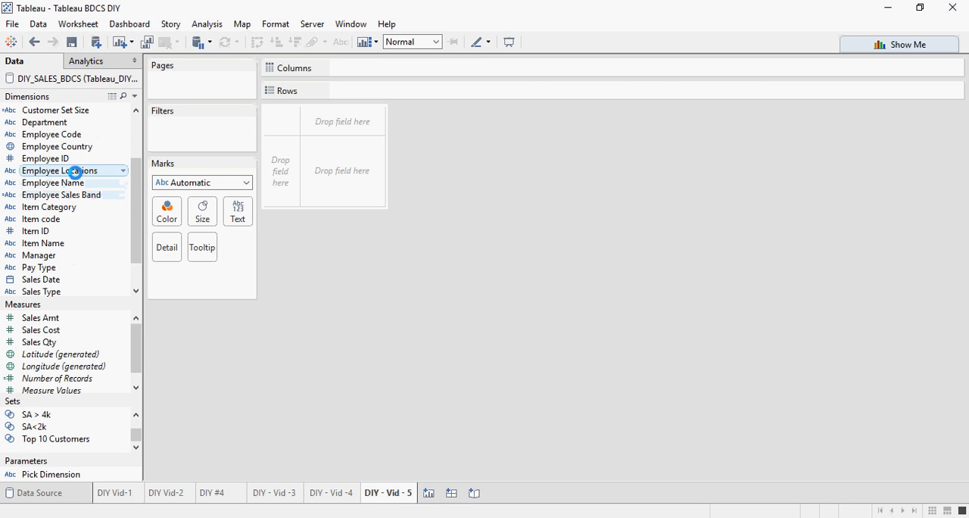
- Place Employee Locations on Rows and summed Sales Amt on Columns for a horizontal bar chart
{"action": "left_click_drag", "start_coordinate": [60, 170], "coordinate": [310, 88]}
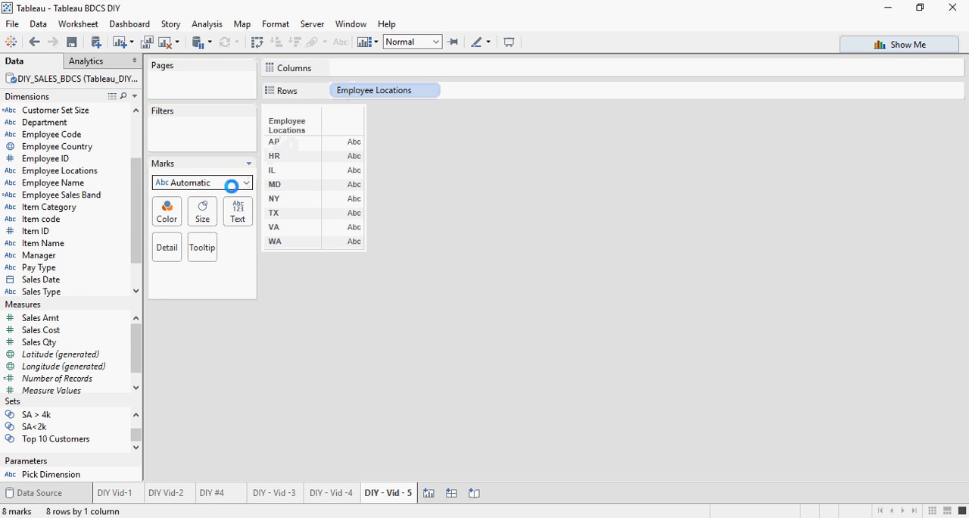
{"action": "left_click", "coordinate": [41, 317]}
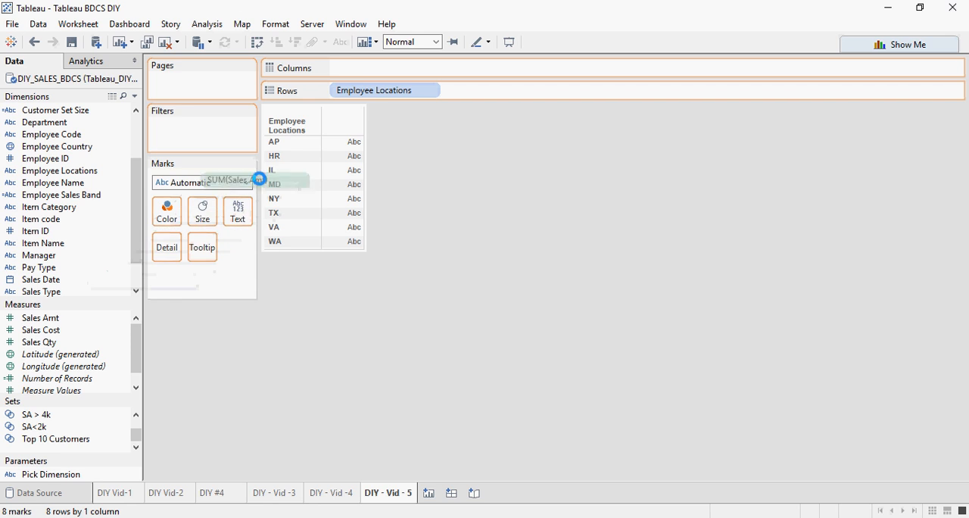
{"action": "left_click_drag", "start_coordinate": [220, 182], "coordinate": [385, 67]}
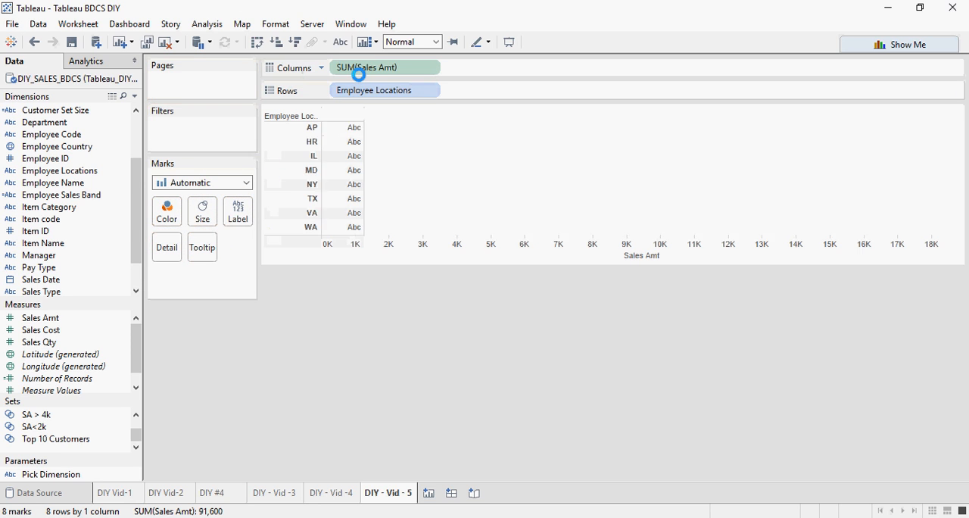
{"action": "left_click", "coordinate": [384, 67]}
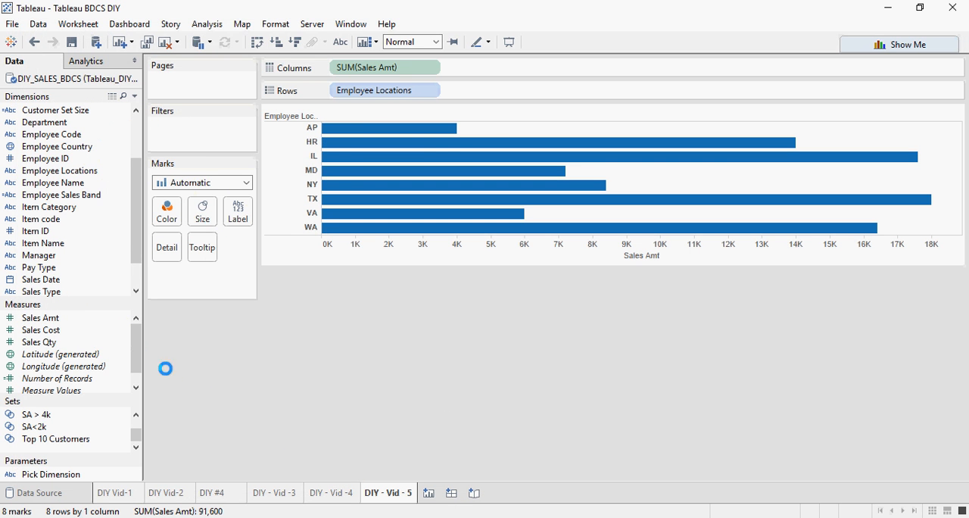
- Put Employee Sales Band on the Color card so bars stack by band
{"action": "left_click", "coordinate": [53, 194]}
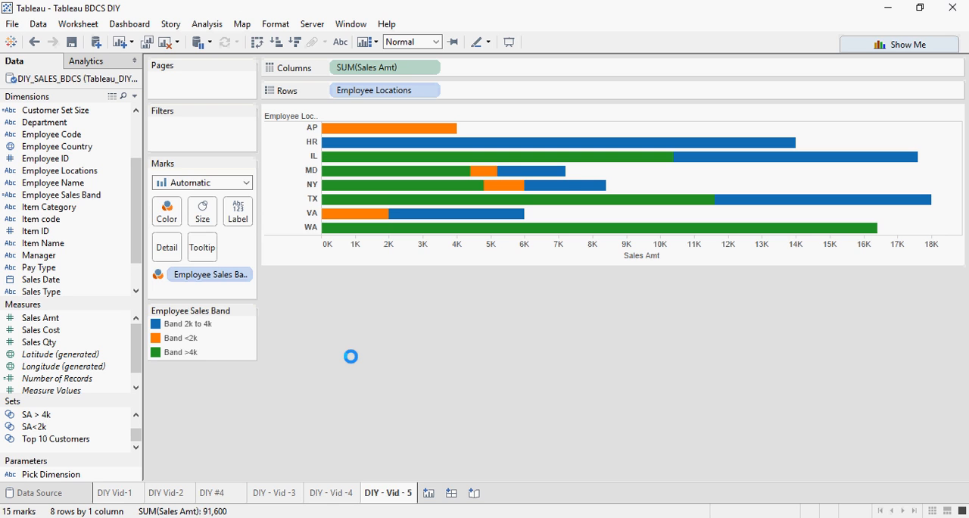
{"action": "mouse_move", "coordinate": [377, 128]}
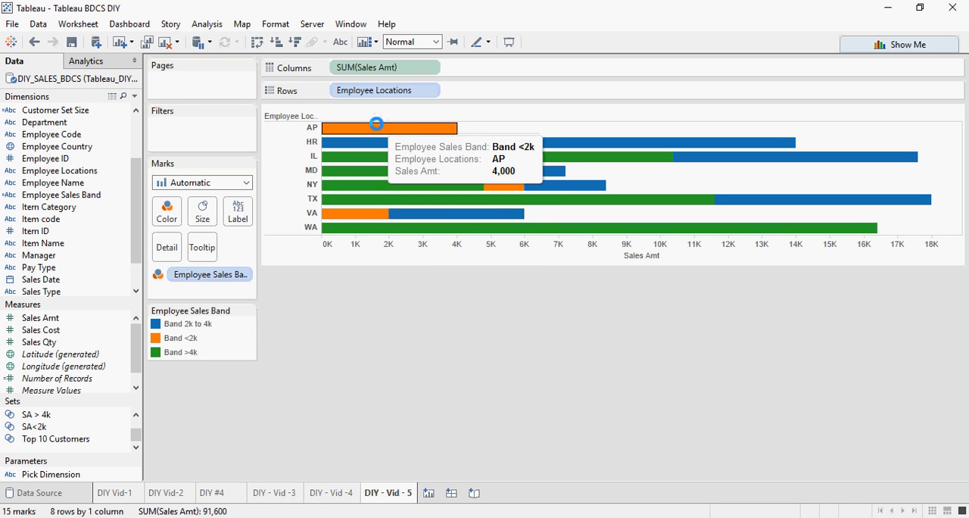
{"action": "mouse_move", "coordinate": [379, 157]}
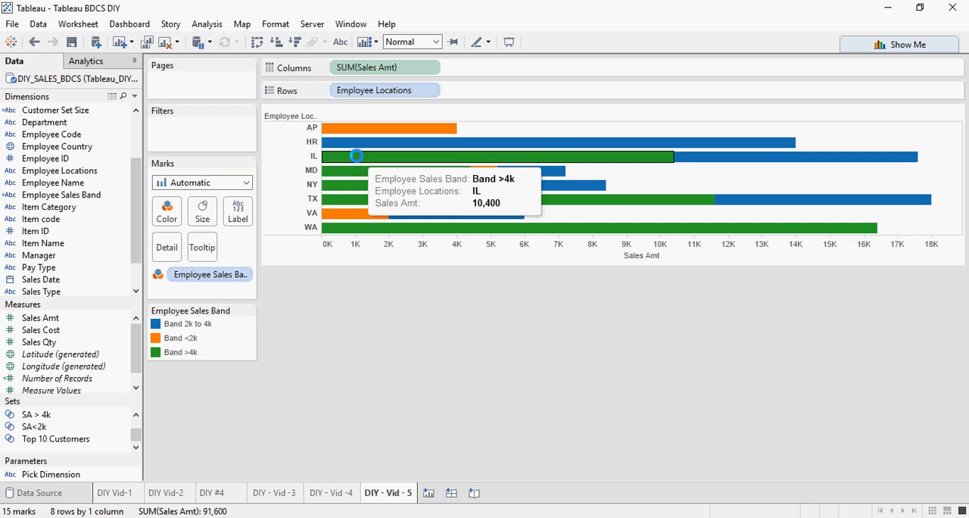
{"action": "mouse_move", "coordinate": [360, 203]}
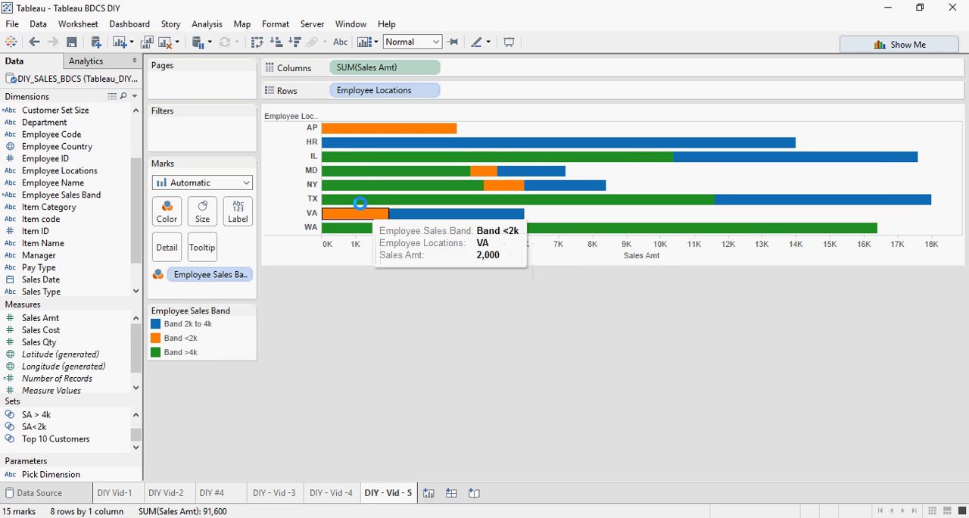
{"action": "mouse_move", "coordinate": [389, 169]}
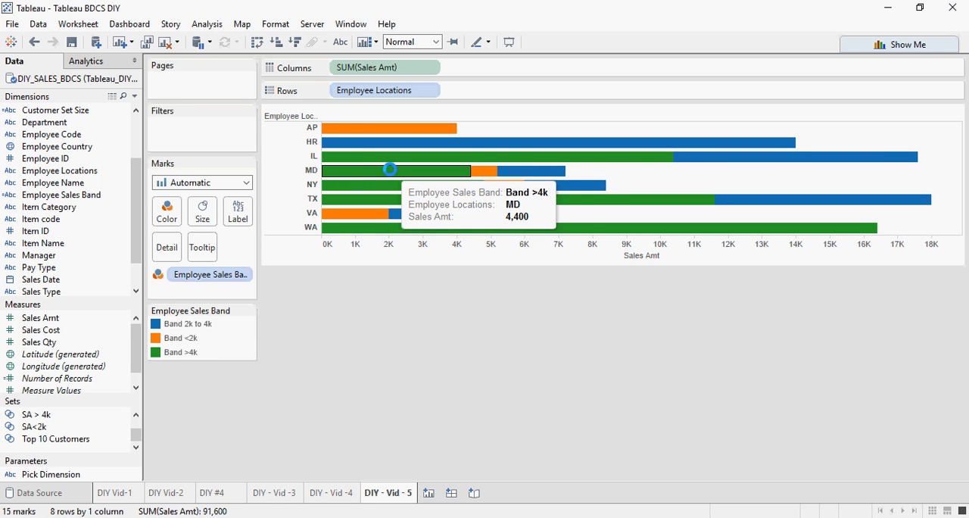
{"action": "mouse_move", "coordinate": [478, 170]}
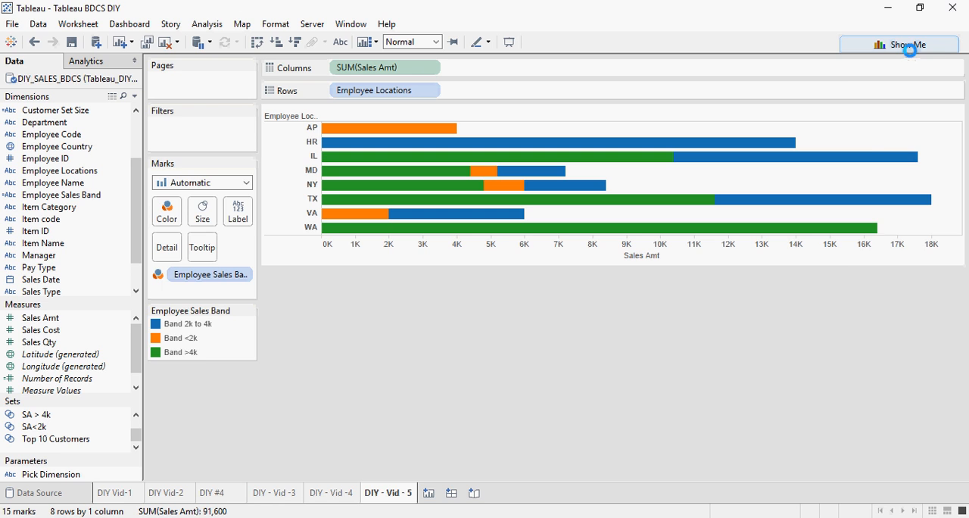
- Switch the chart to vertical stacked bars via Show Me
{"action": "left_click", "coordinate": [898, 44]}
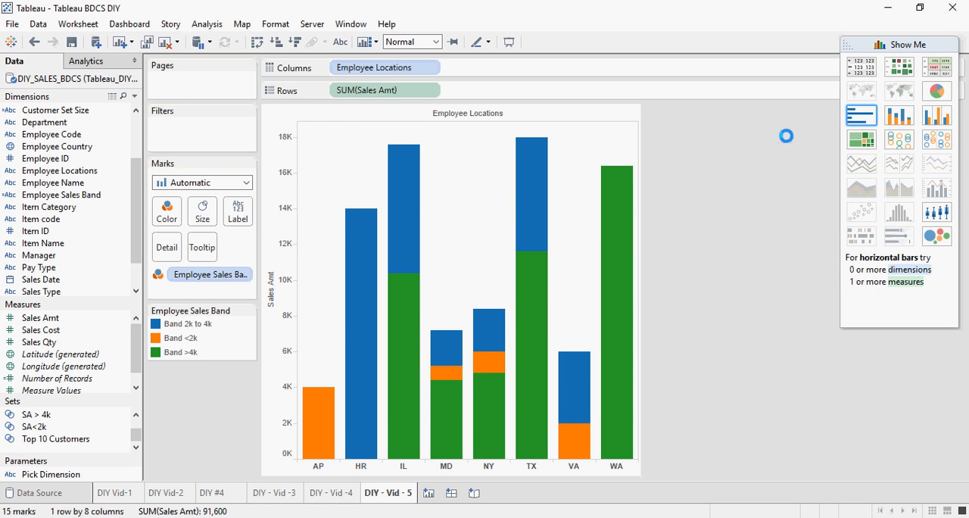
{"action": "mouse_move", "coordinate": [936, 115]}
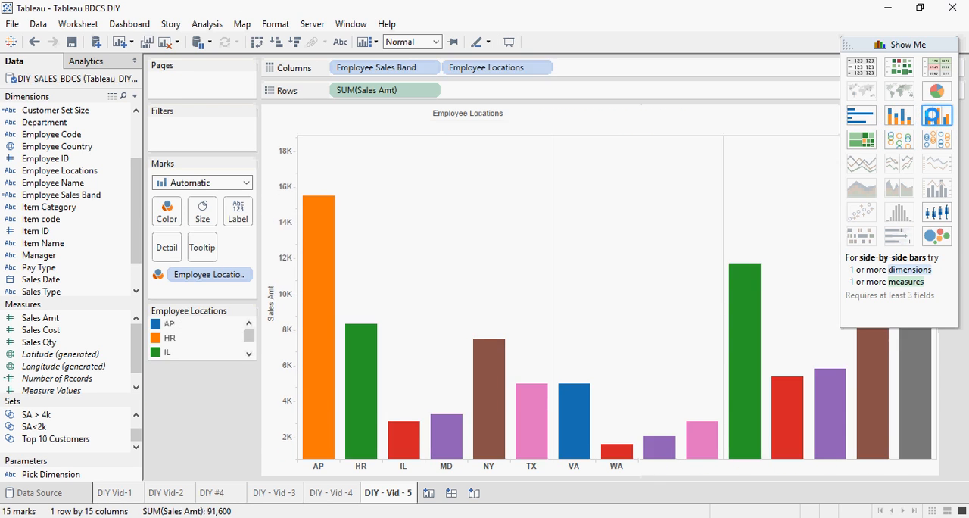
{"action": "left_click", "coordinate": [861, 115]}
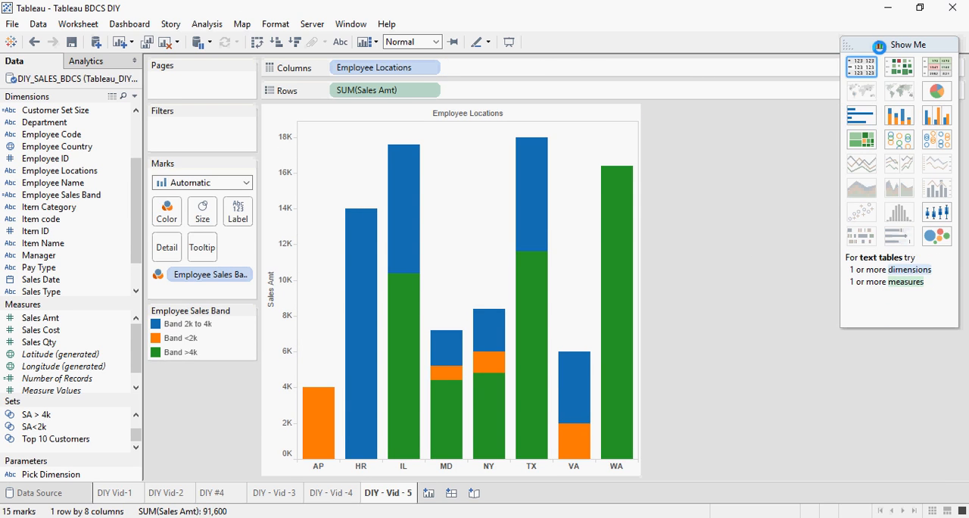
{"action": "left_click", "coordinate": [902, 44]}
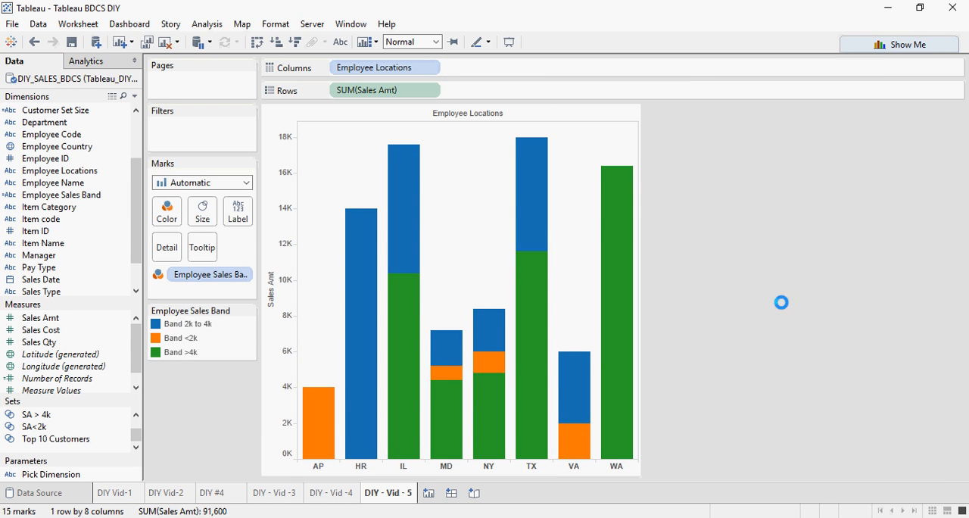
{"action": "mouse_move", "coordinate": [767, 339]}
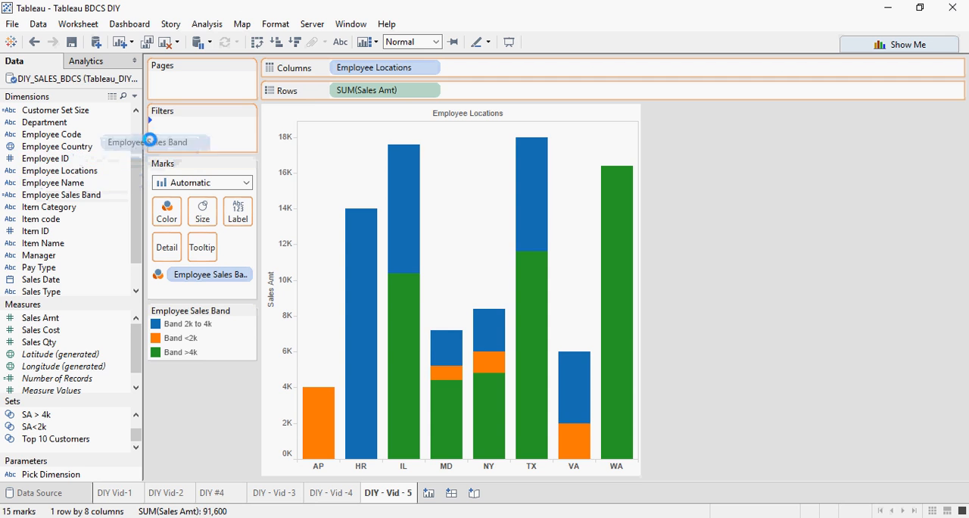
- Add Employee Sales Band as a filter using all bands and show its filter card on the sheet
{"action": "left_click", "coordinate": [154, 142]}
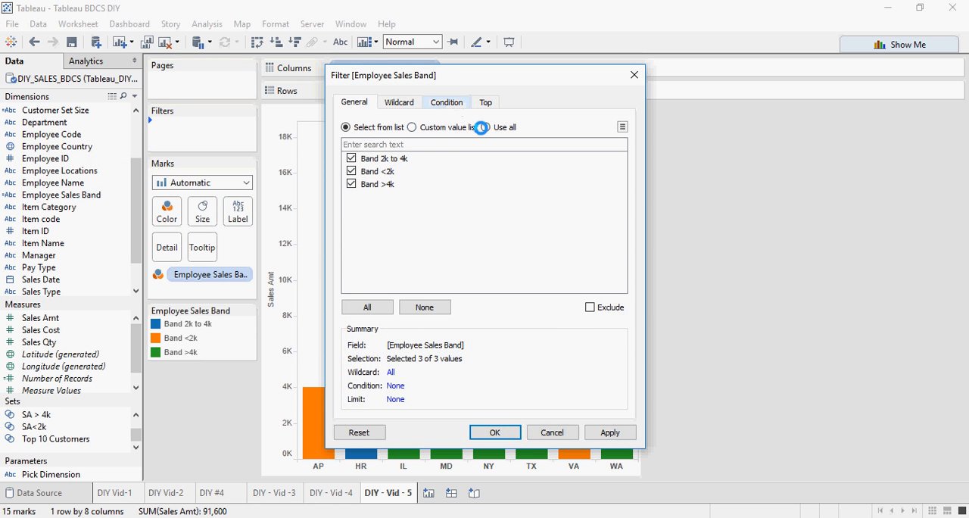
{"action": "left_click", "coordinate": [485, 126]}
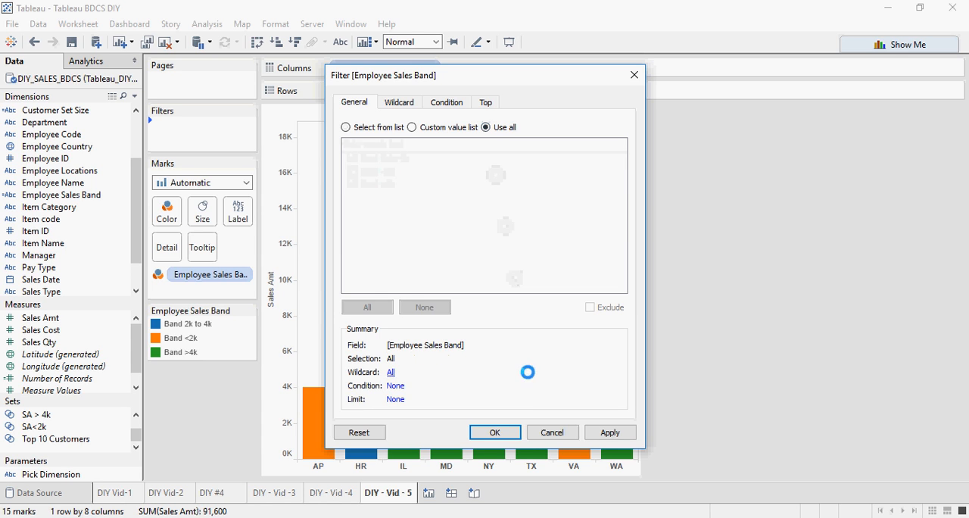
{"action": "left_click", "coordinate": [494, 432]}
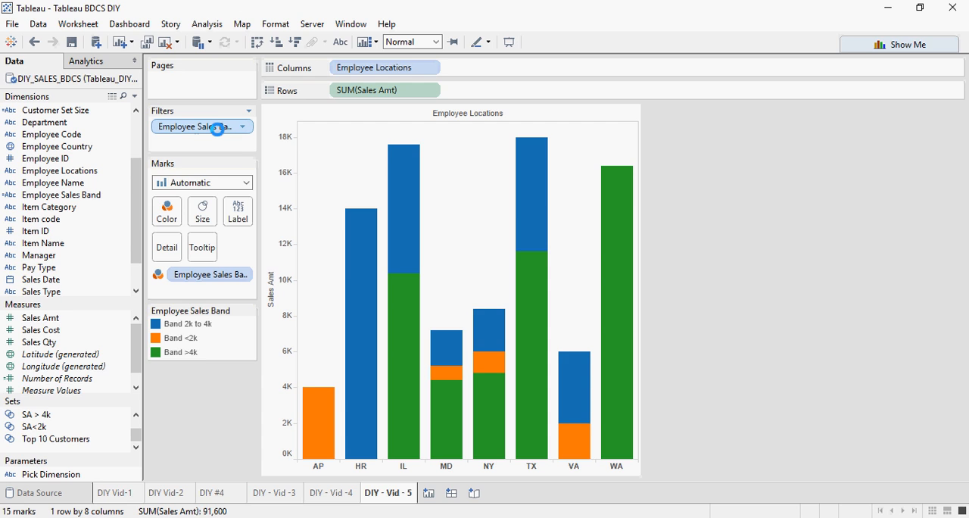
{"action": "mouse_move", "coordinate": [202, 126]}
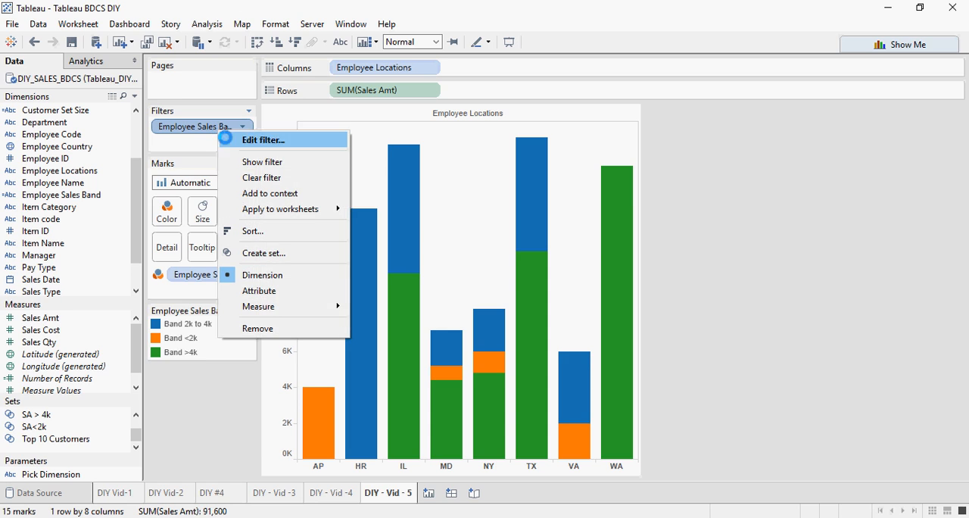
{"action": "mouse_move", "coordinate": [262, 162]}
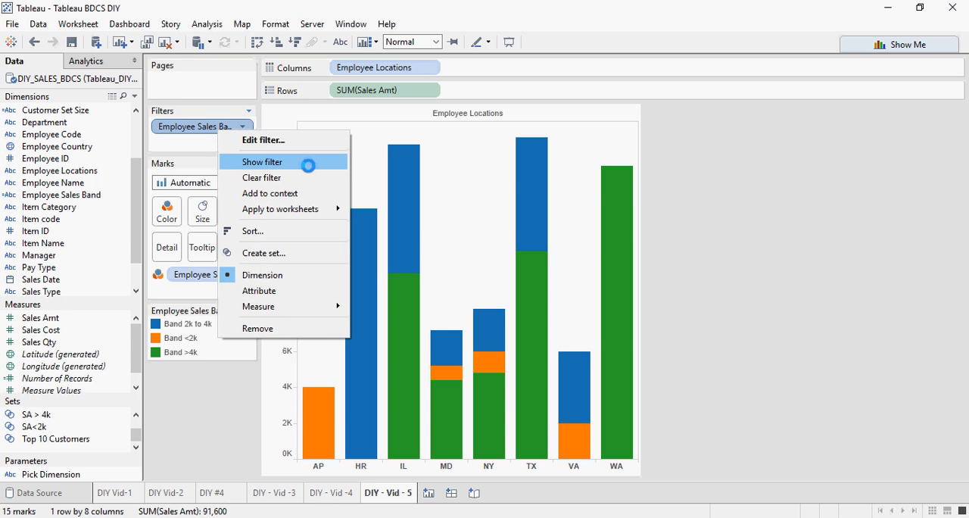
{"action": "left_click", "coordinate": [262, 162]}
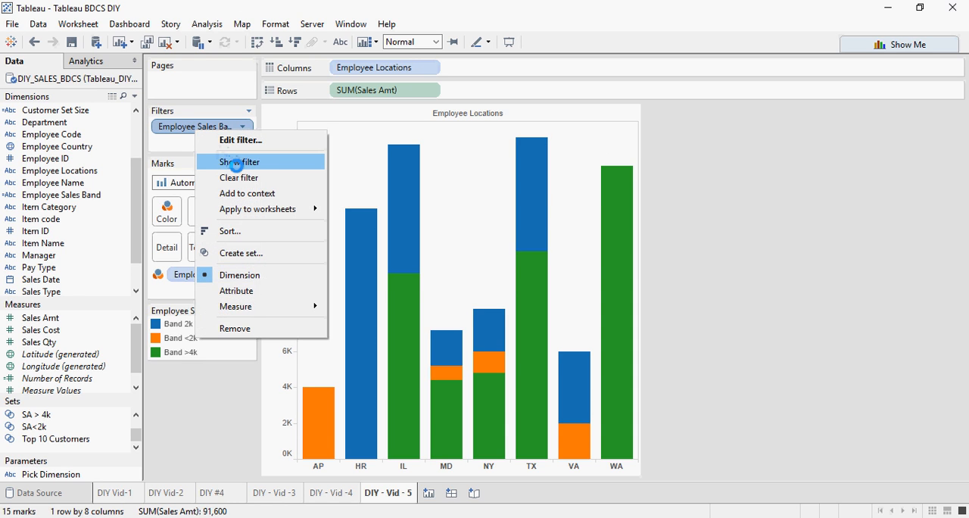
{"action": "left_click", "coordinate": [238, 161]}
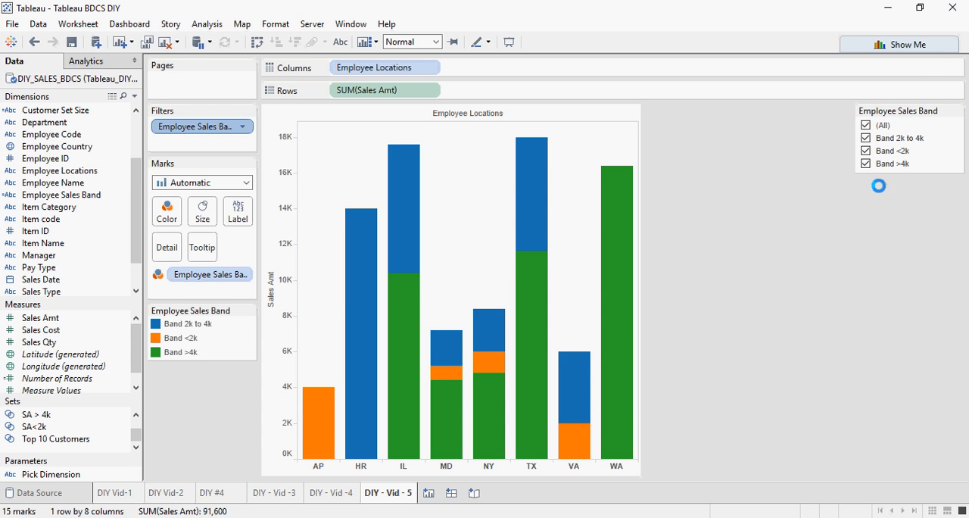
- Toggle Band >4k and Band <2k off and back on in the filter card, ending with all bands shown
{"action": "left_click", "coordinate": [865, 163]}
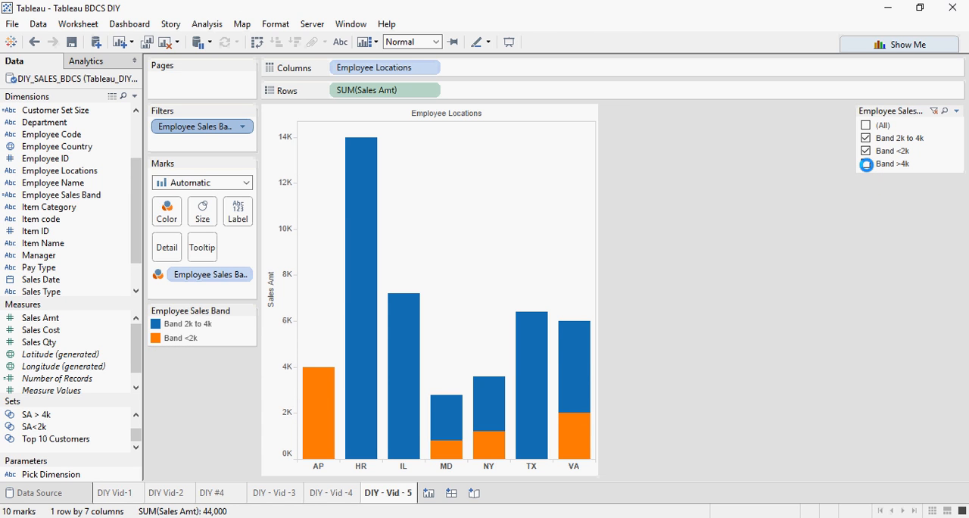
{"action": "left_click", "coordinate": [865, 163]}
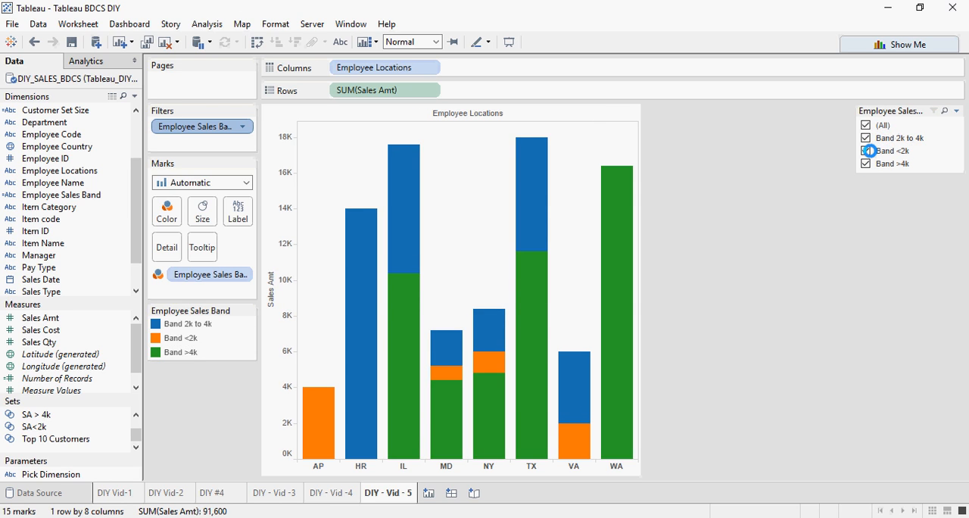
{"action": "left_click", "coordinate": [865, 150]}
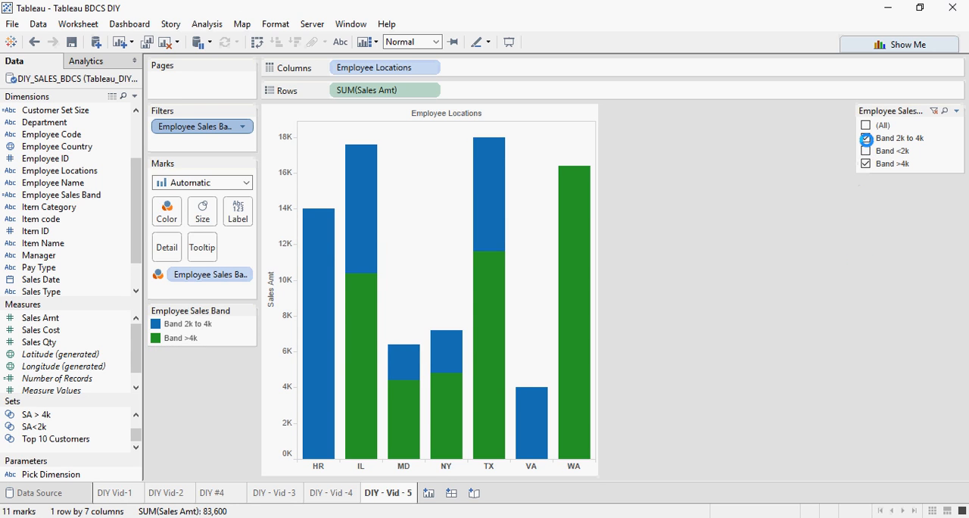
{"action": "left_click", "coordinate": [865, 138]}
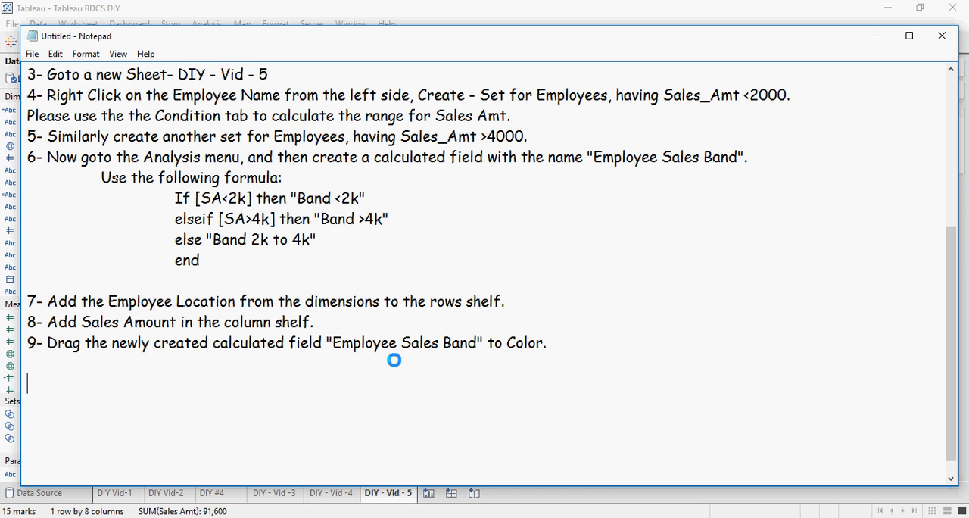
- Write step 10 'Do the following Hands on excercises.' and the DIY #10 heading with tasks 1–3
{"action": "type", "text": "10- Do the following Hands on excercises."}
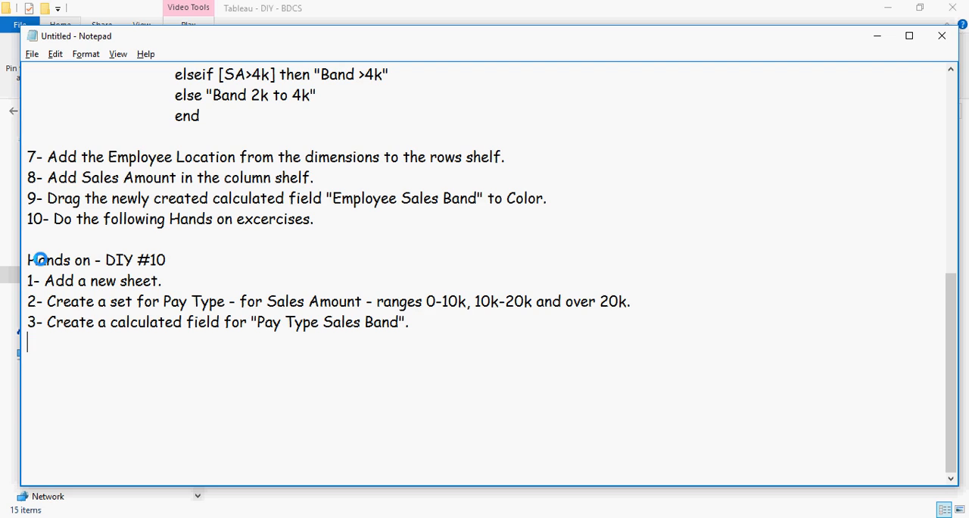
{"action": "mouse_move", "coordinate": [198, 270]}
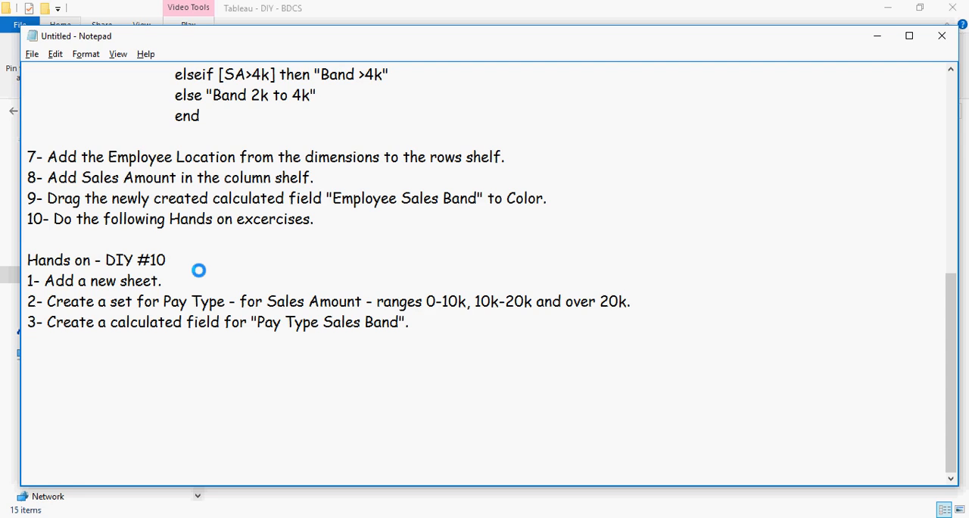
- Add DIY #10 tasks 4–6 on Sales Amount columns, Channel Type rows and Pay Type band coloring
{"action": "key", "text": "enter"}
{"action": "type", "text": "6- Add the newly created calcuation  \"Pay Type Sales Band\" in the color section."}
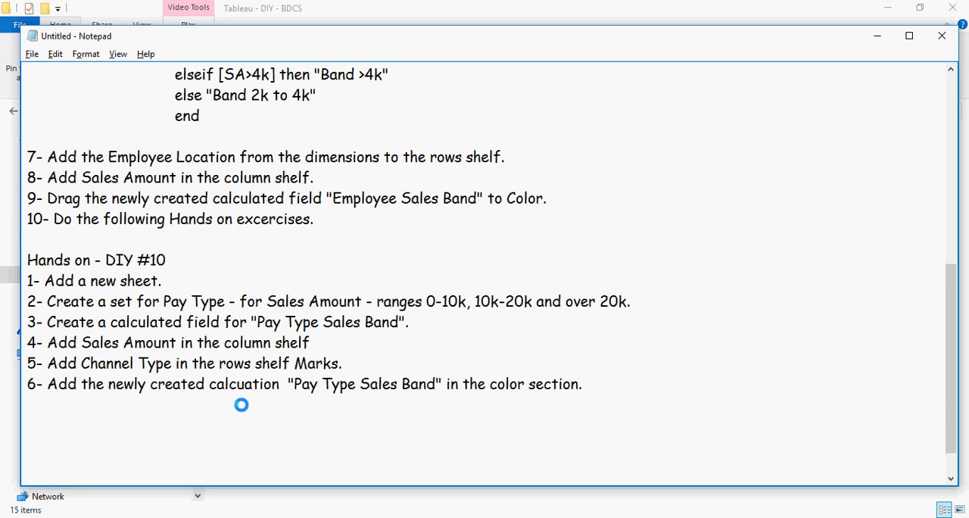
- Delete the stray word 'Marks' so task 5 ends at 'rows shelf.'
{"action": "double_click", "coordinate": [317, 363]}
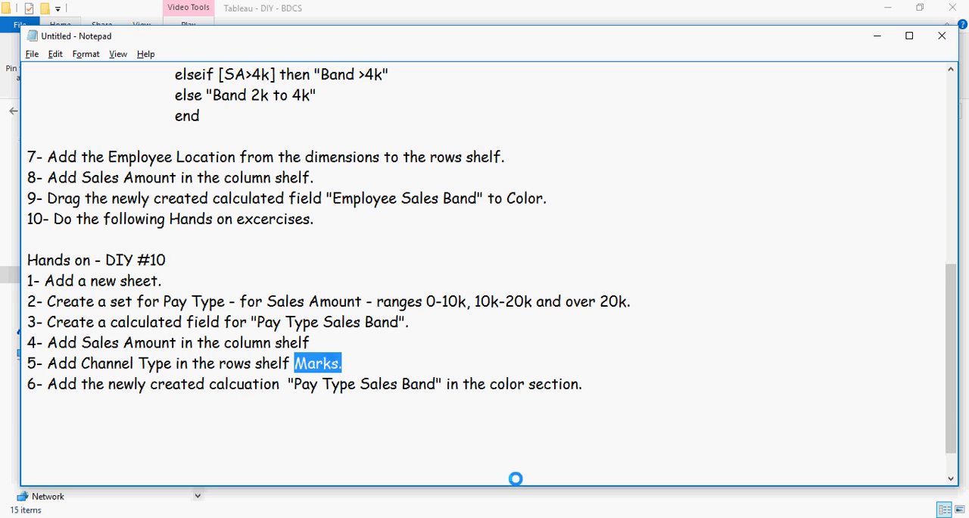
{"action": "key", "text": "Delete"}
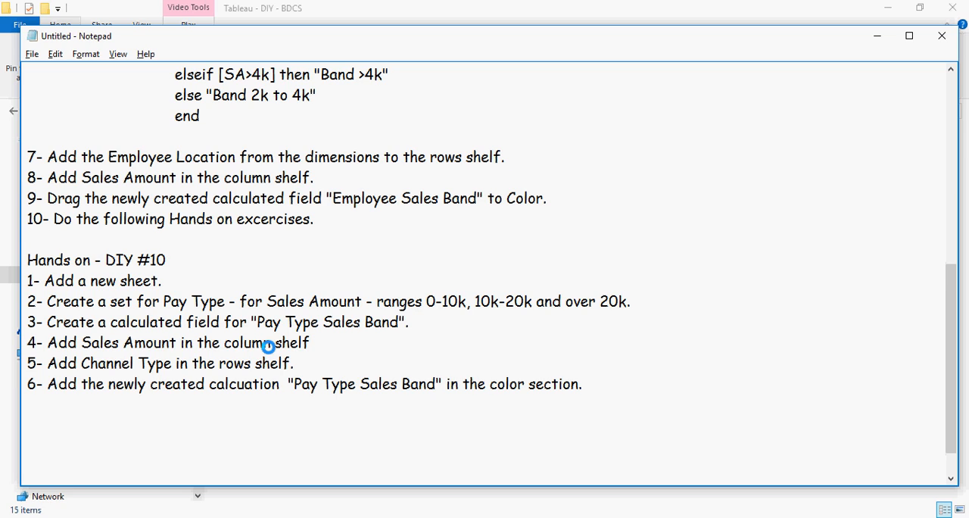
{"action": "mouse_move", "coordinate": [340, 240]}
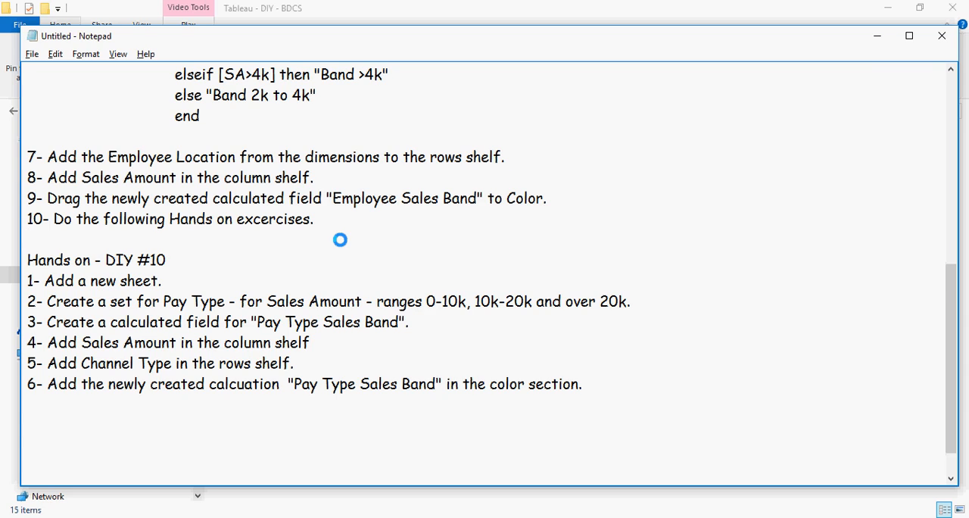
{"action": "left_click", "coordinate": [27, 239]}
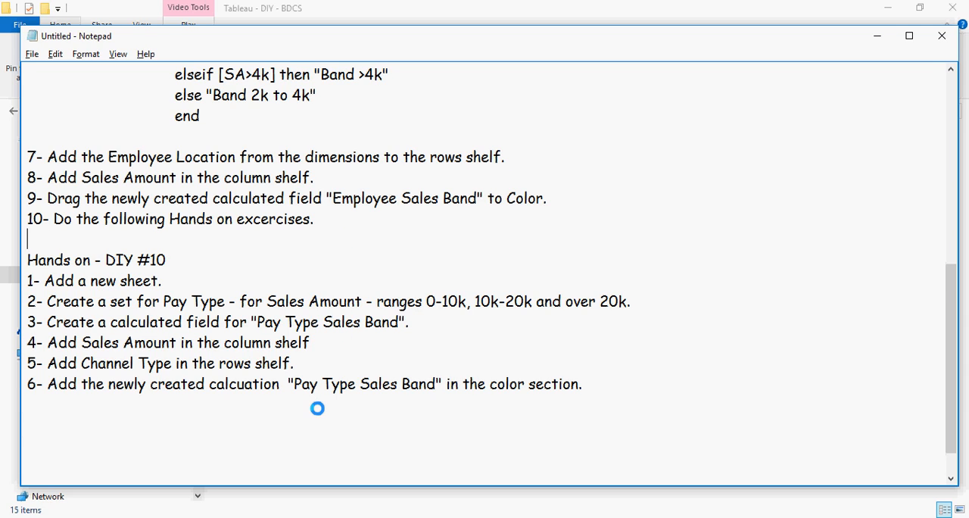